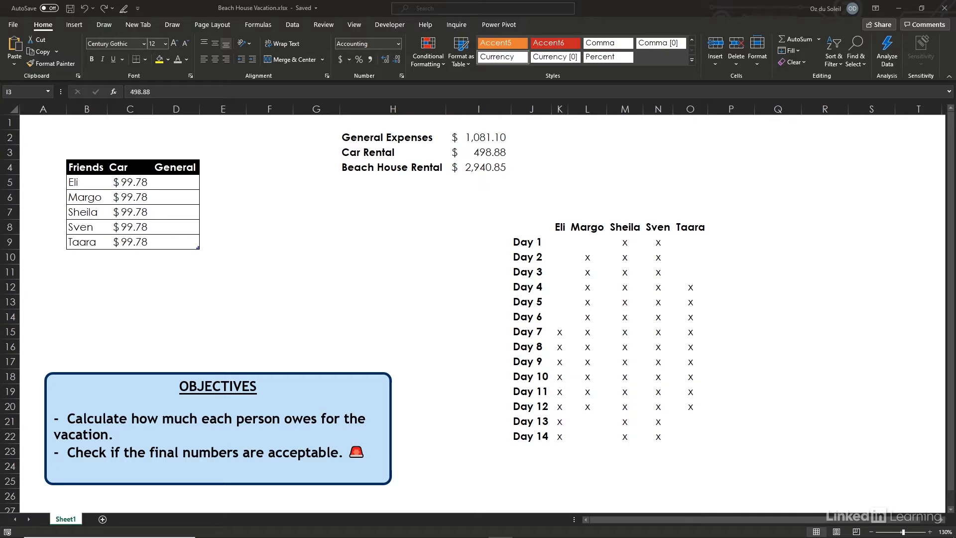
{"action": "mouse_move", "coordinate": [348, 301]}
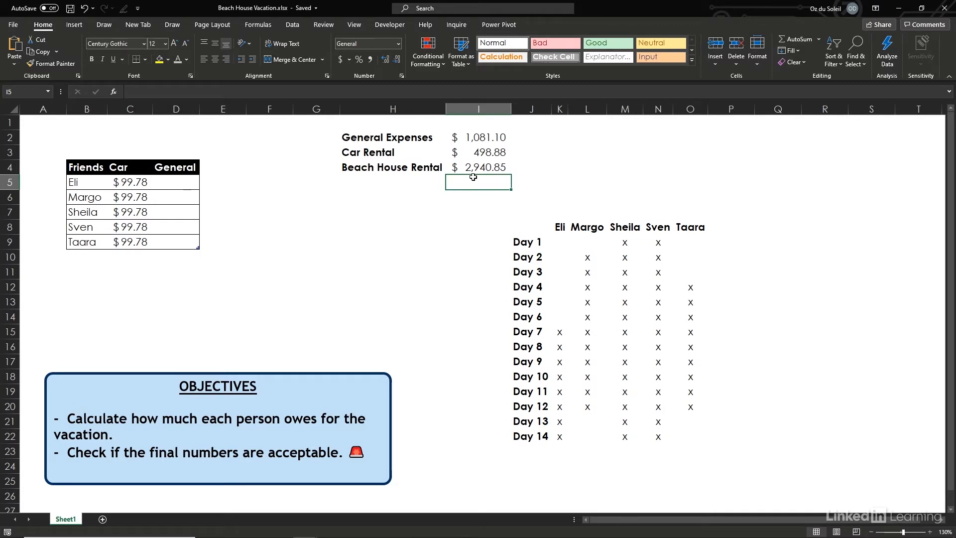
Sum the three expense amounts with =SUM(I2:I4) giving a bold $4,520.83 total.
{"action": "type", "text": "="}
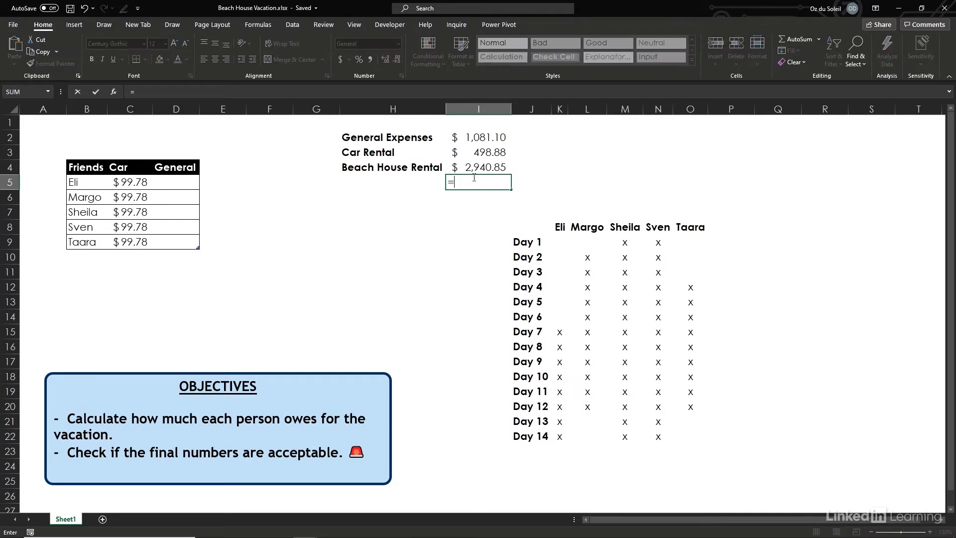
{"action": "type", "text": "sum("}
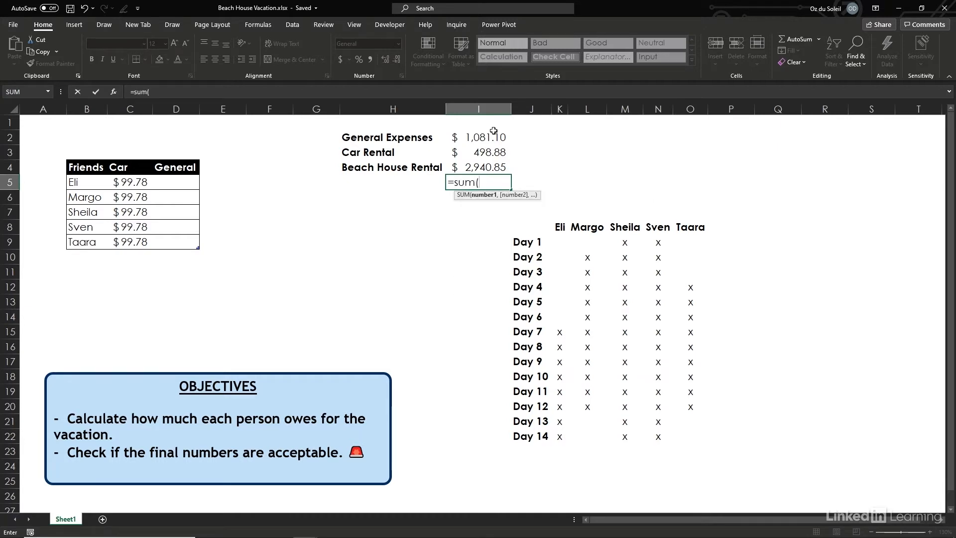
{"action": "left_click_drag", "start_coordinate": [478, 137], "coordinate": [478, 167]}
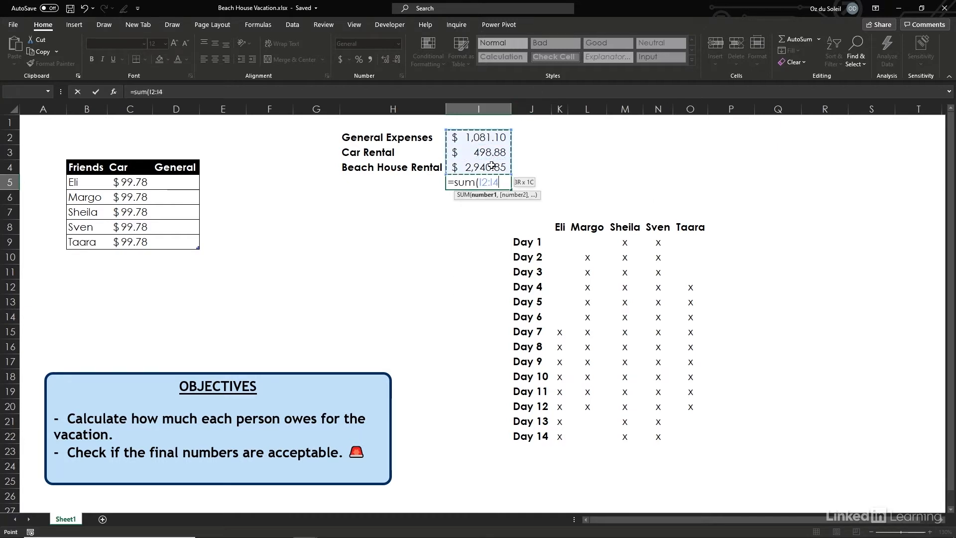
{"action": "key", "text": "Enter"}
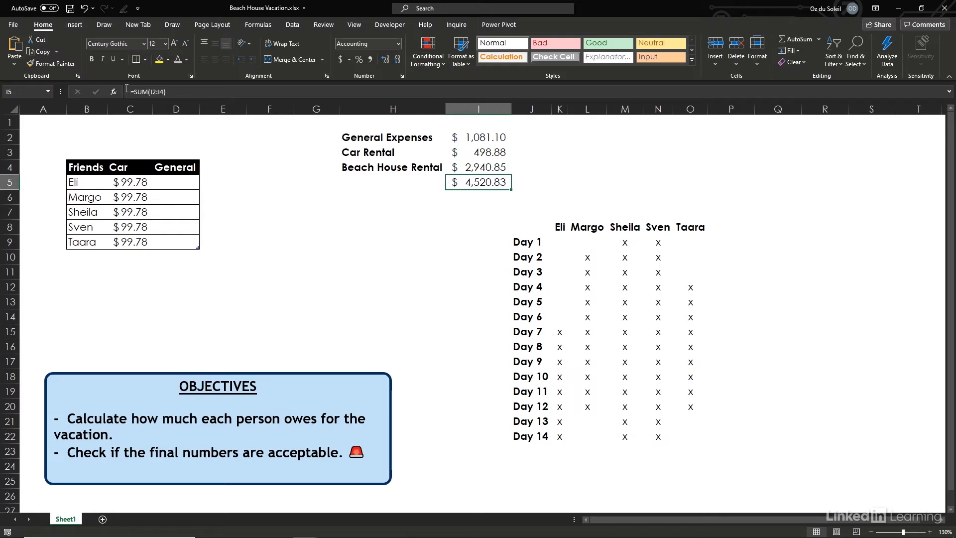
{"action": "left_click", "coordinate": [225, 316]}
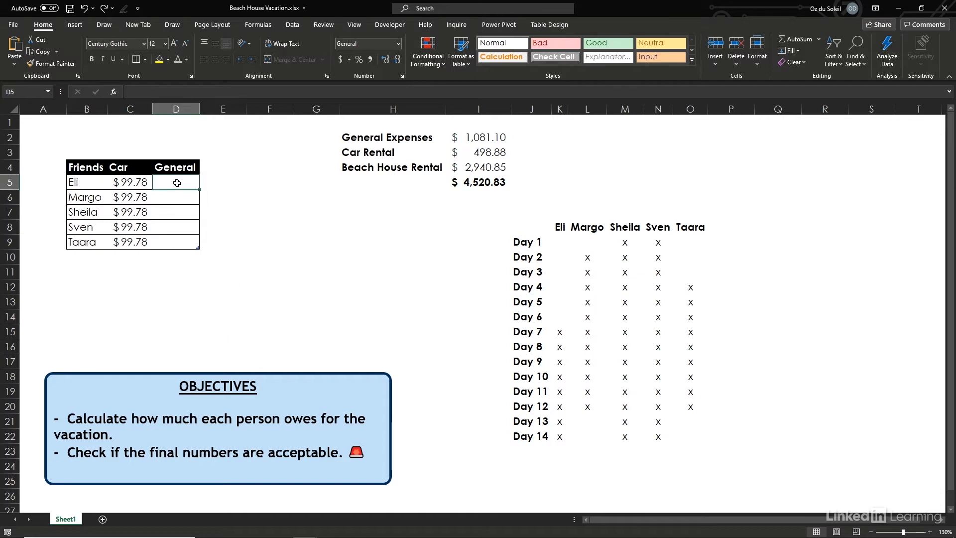
Fill the General column with =$I$2/COUNTA([Friends]) so each friend owes $216.22.
{"action": "type", "text": "="}
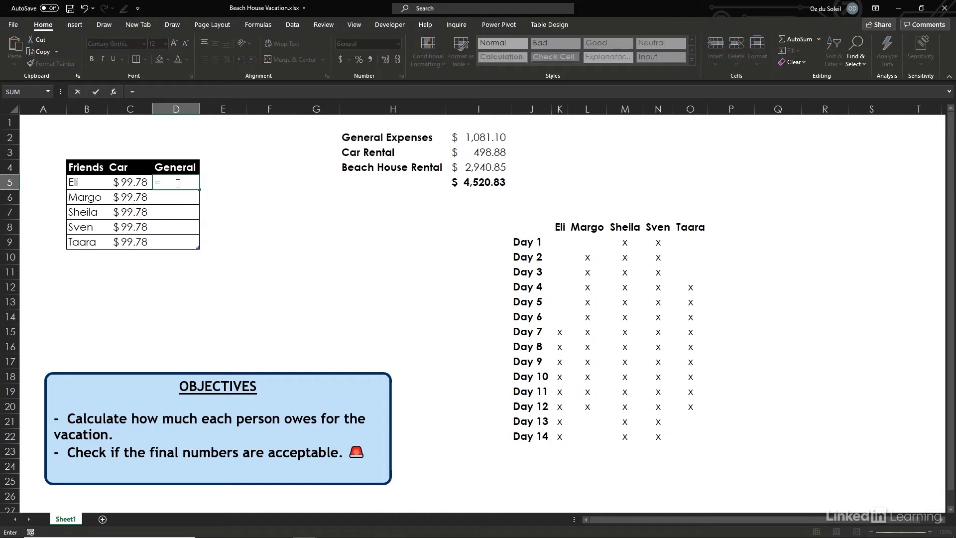
{"action": "left_click", "coordinate": [478, 136]}
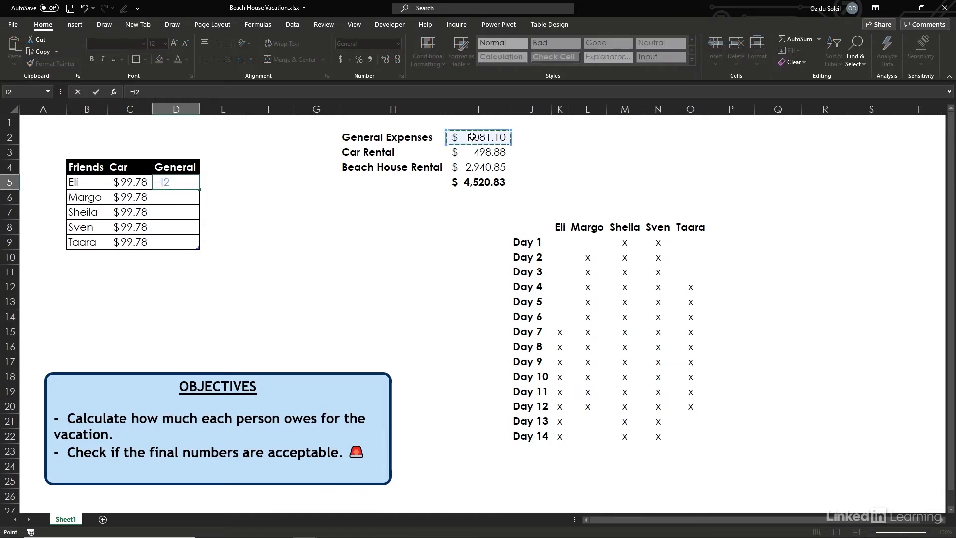
{"action": "key", "text": "F4"}
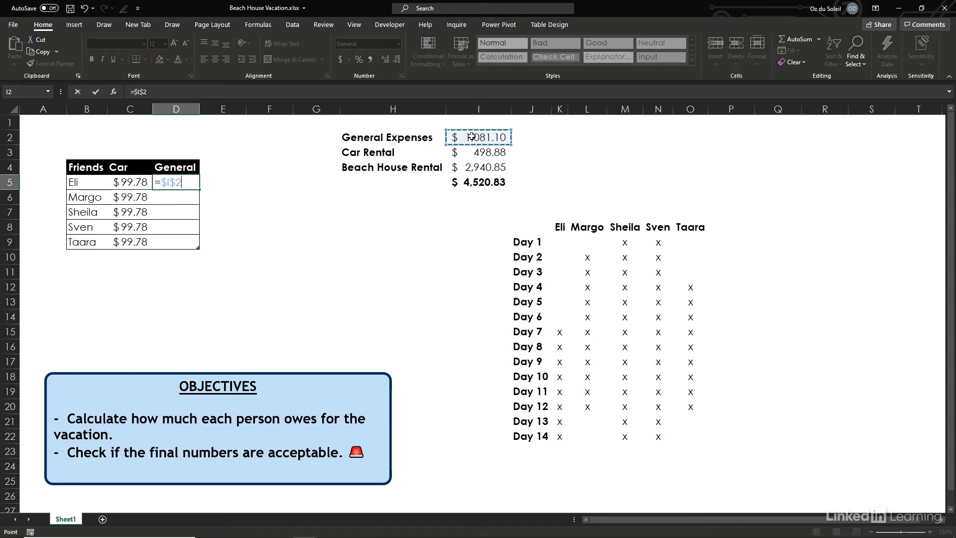
{"action": "type", "text": "/"}
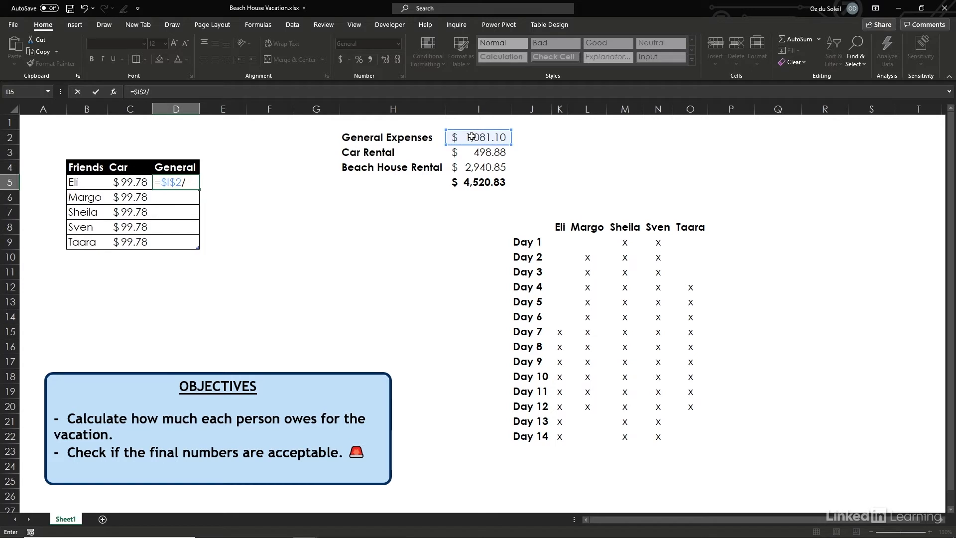
{"action": "type", "text": "counta"}
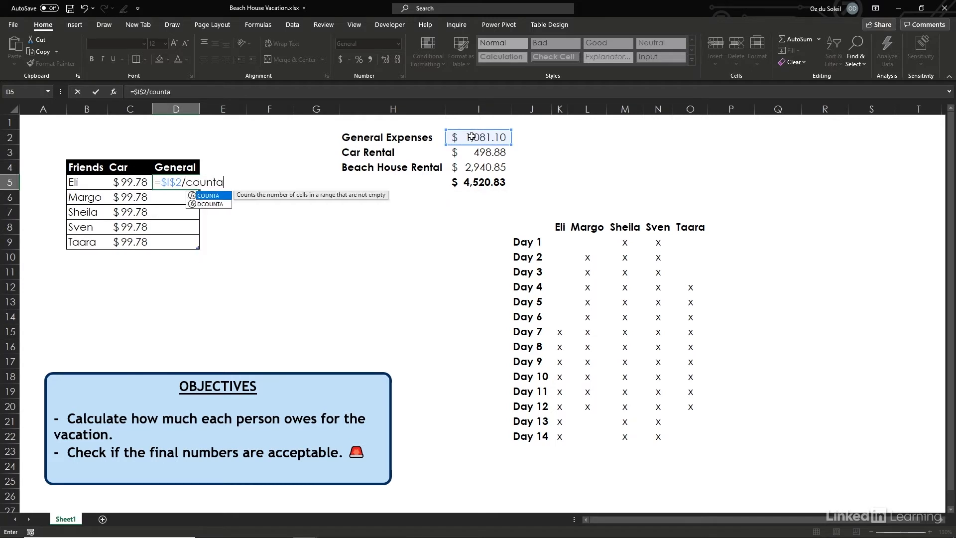
{"action": "type", "text": "([Friends"}
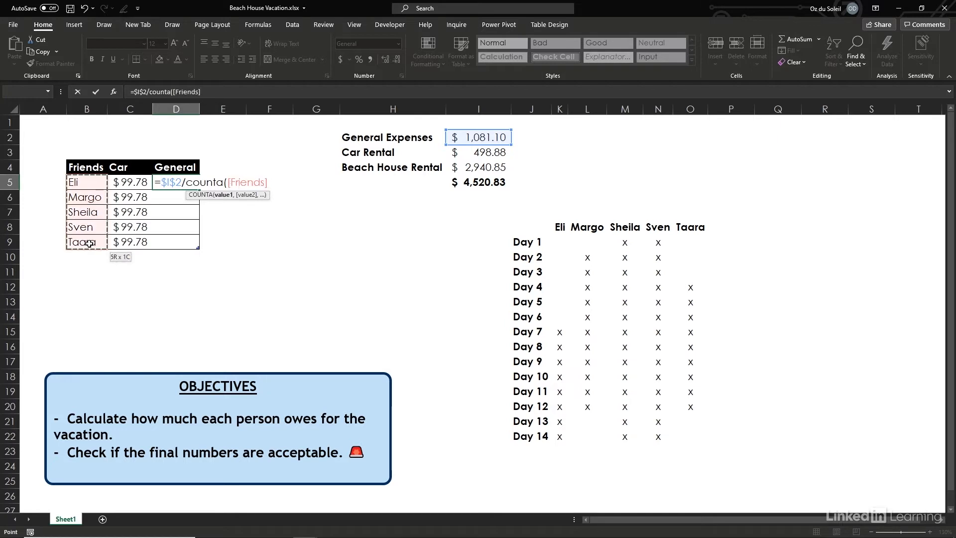
{"action": "type", "text": ")"}
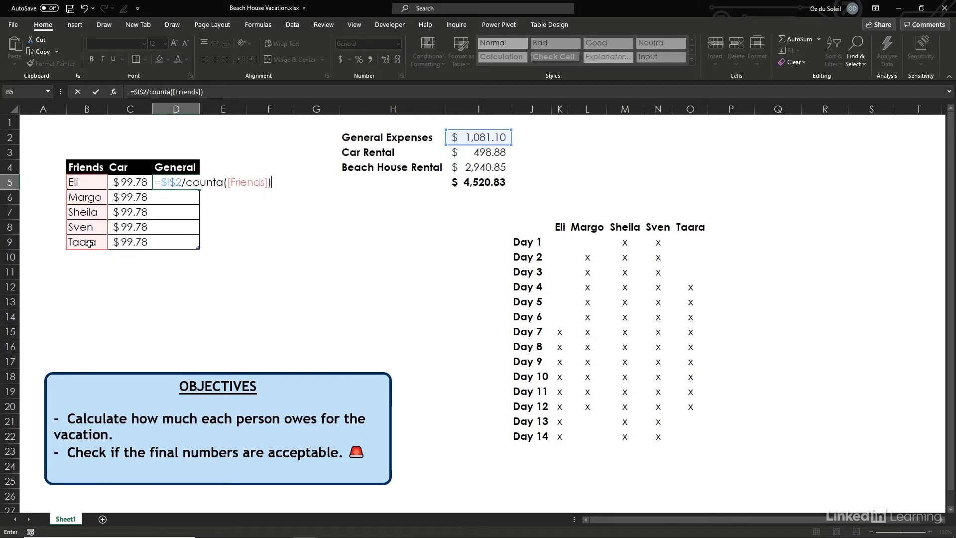
{"action": "key", "text": "Enter"}
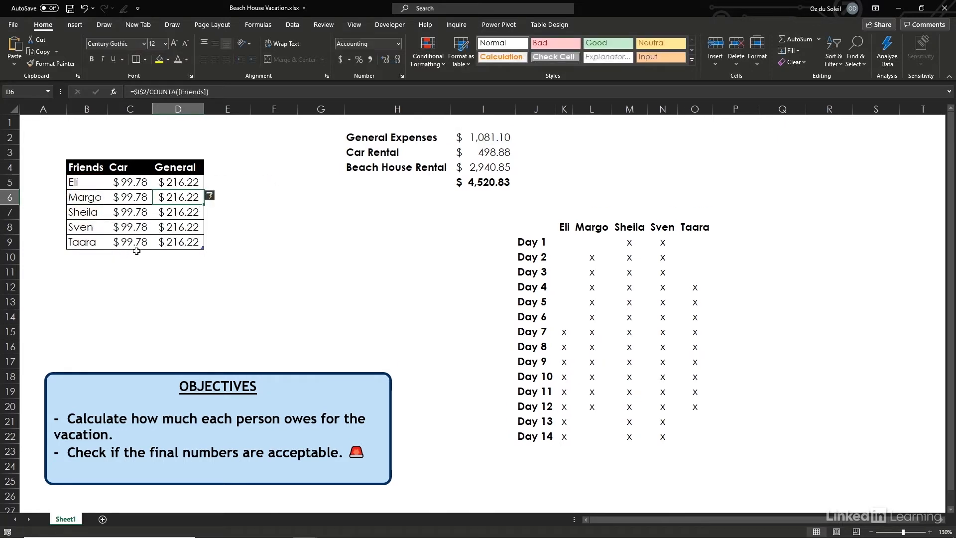
{"action": "left_click_drag", "start_coordinate": [178, 182], "coordinate": [178, 242]}
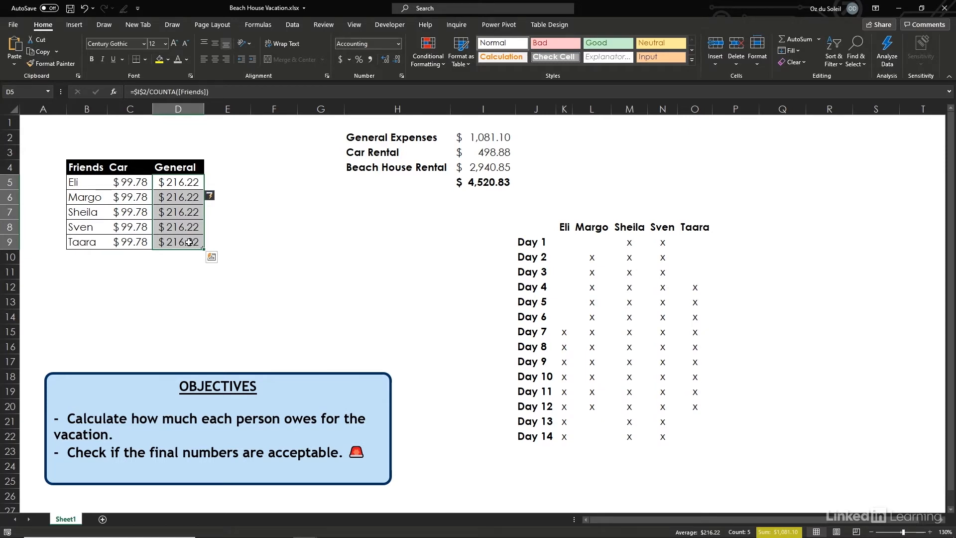
{"action": "left_click", "coordinate": [227, 167]}
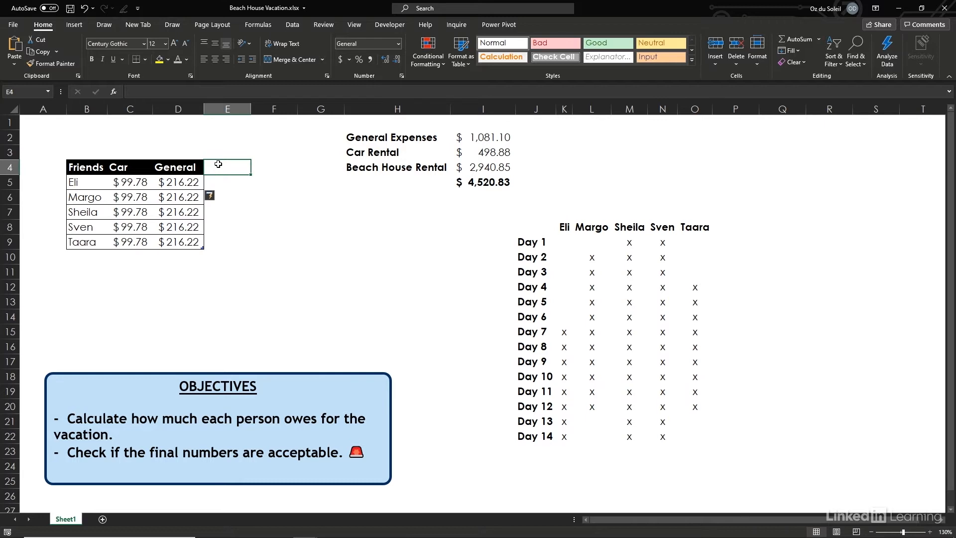
Add a House heading to extend the friends table with a blank column.
{"action": "type", "text": "House"}
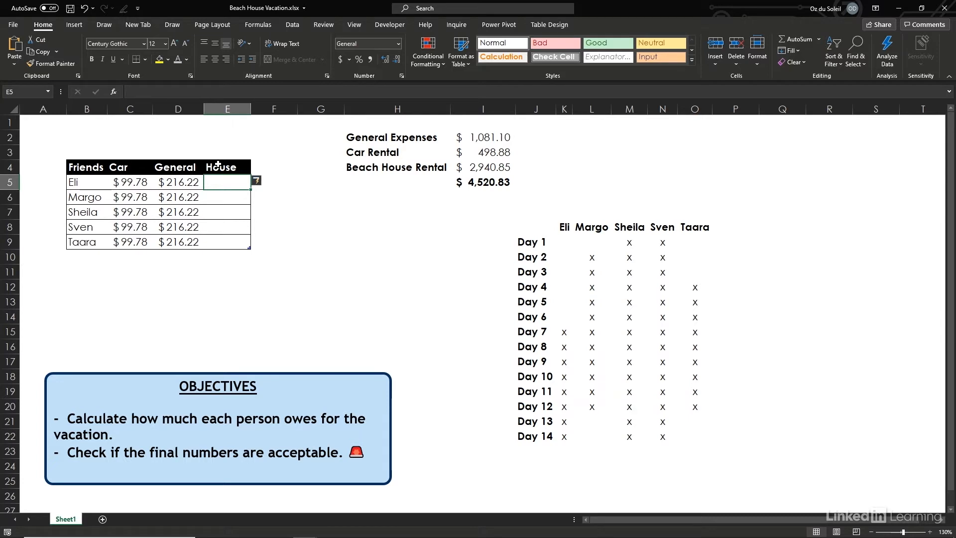
{"action": "mouse_move", "coordinate": [667, 137]}
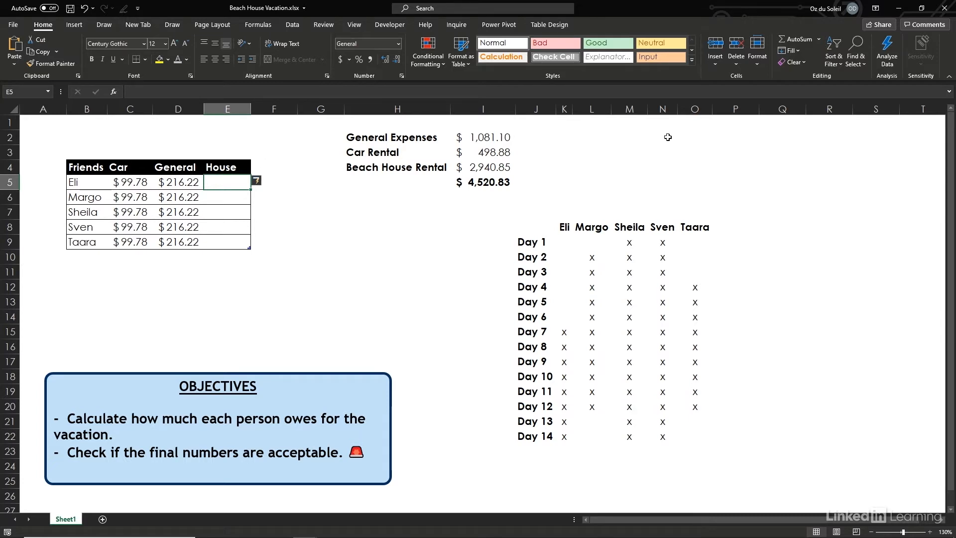
{"action": "left_click", "coordinate": [735, 121]}
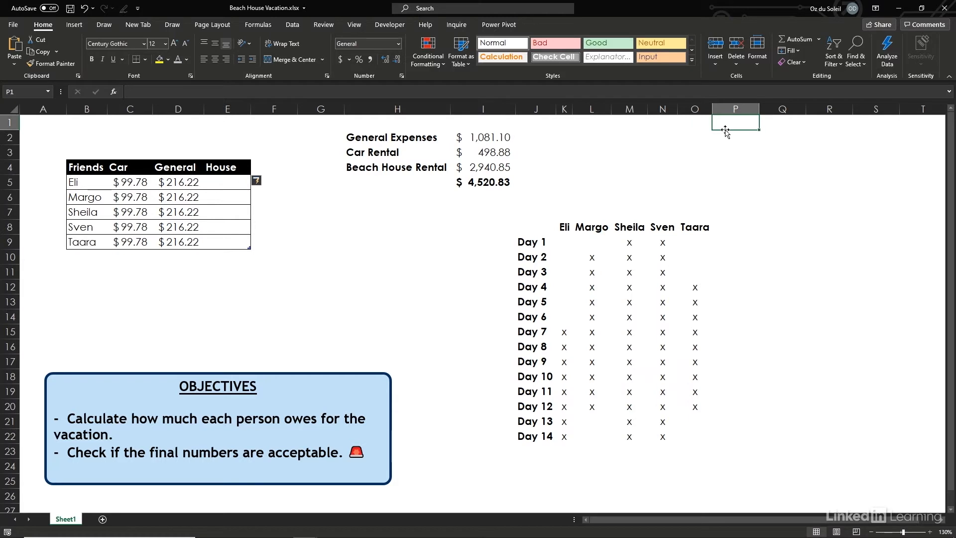
Label P2 Daily and compute =I4/COUNTA(J9:J22) giving a $210.06 daily house cost.
{"action": "type", "text": "Daily"}
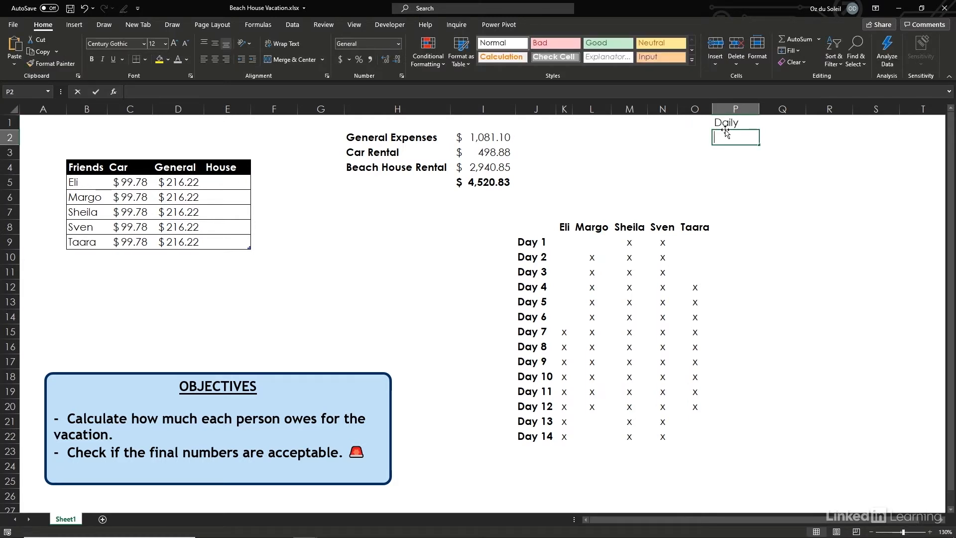
{"action": "type", "text": "="}
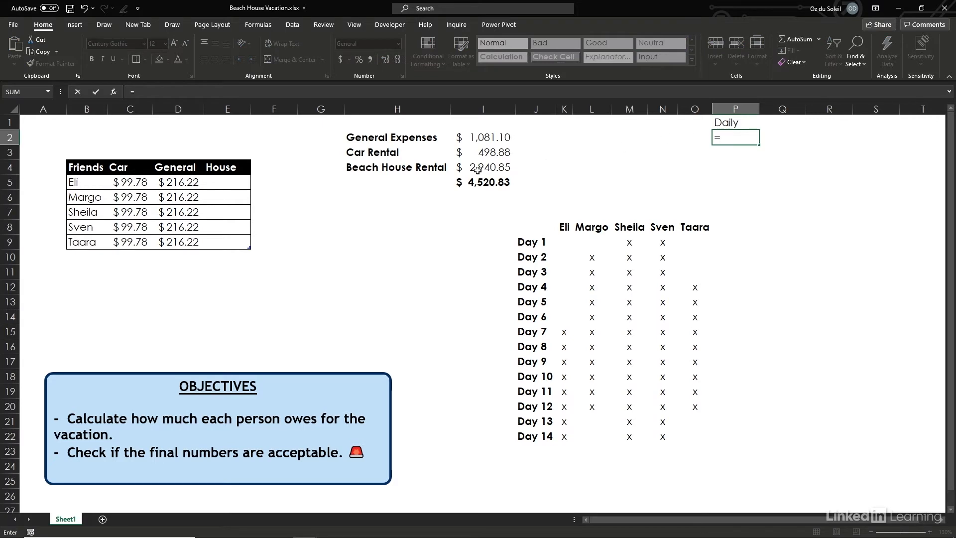
{"action": "left_click", "coordinate": [483, 167]}
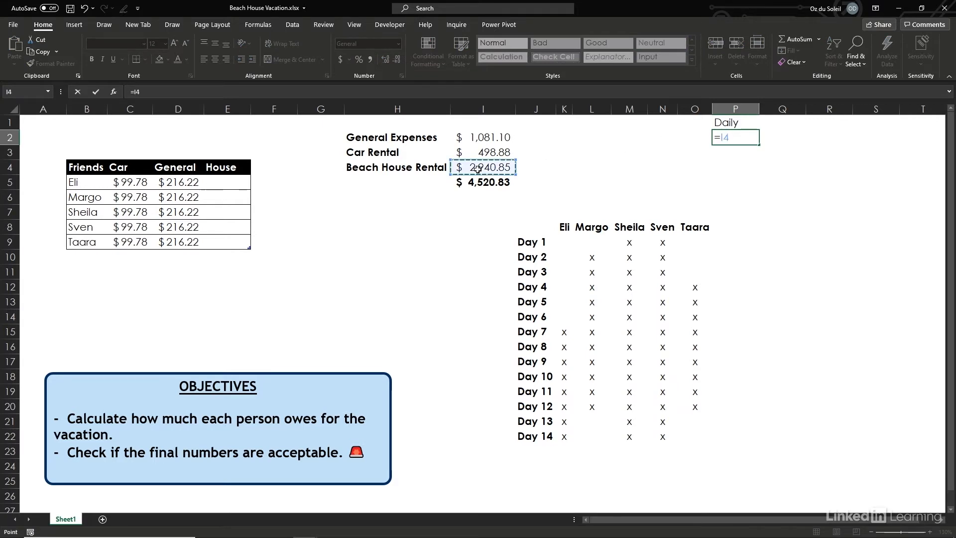
{"action": "type", "text": "/"}
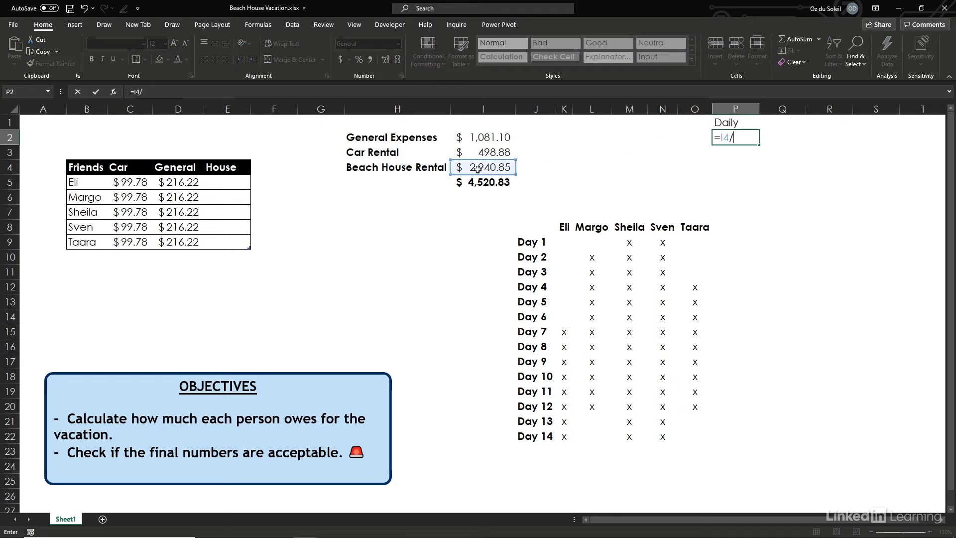
{"action": "type", "text": "counta"}
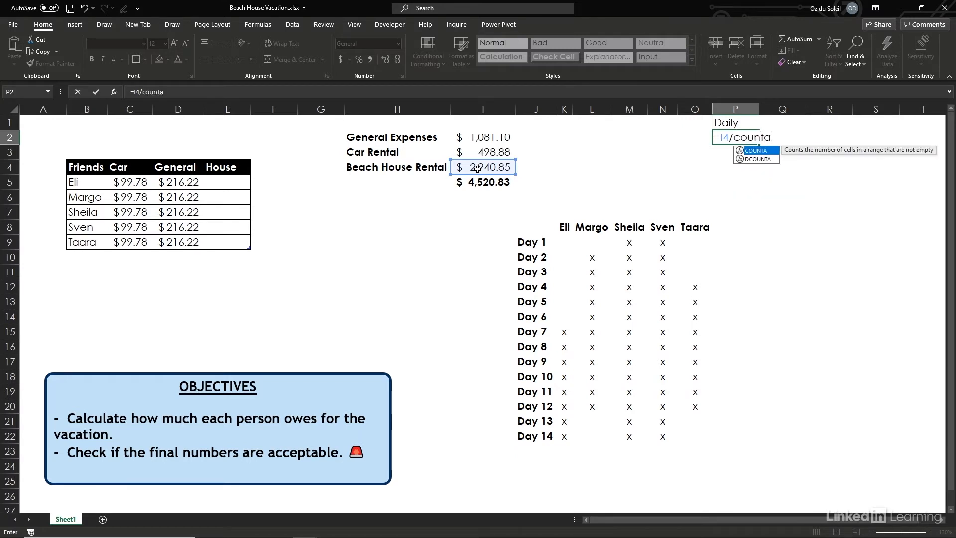
{"action": "type", "text": "("}
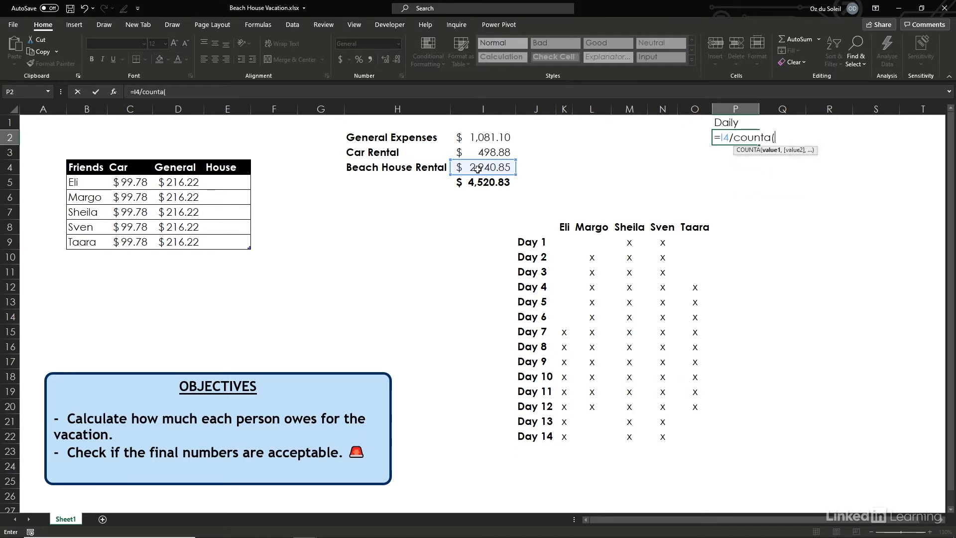
{"action": "left_click", "coordinate": [531, 241]}
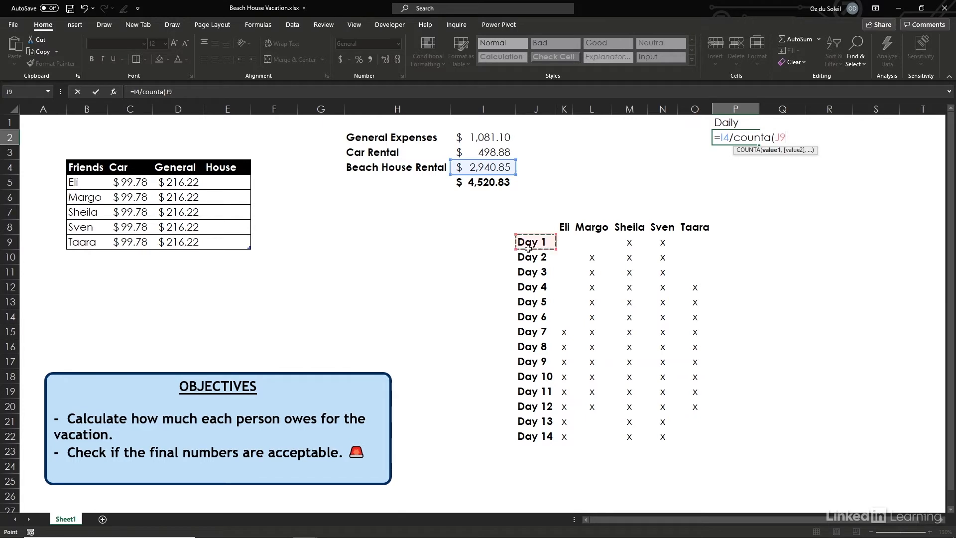
{"action": "left_click_drag", "start_coordinate": [534, 242], "coordinate": [535, 436]}
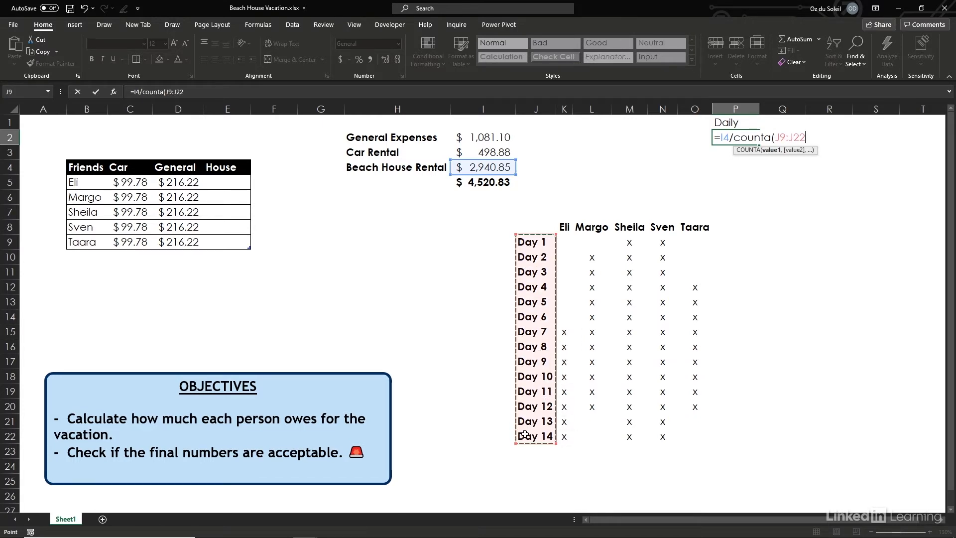
{"action": "type", "text": ")"}
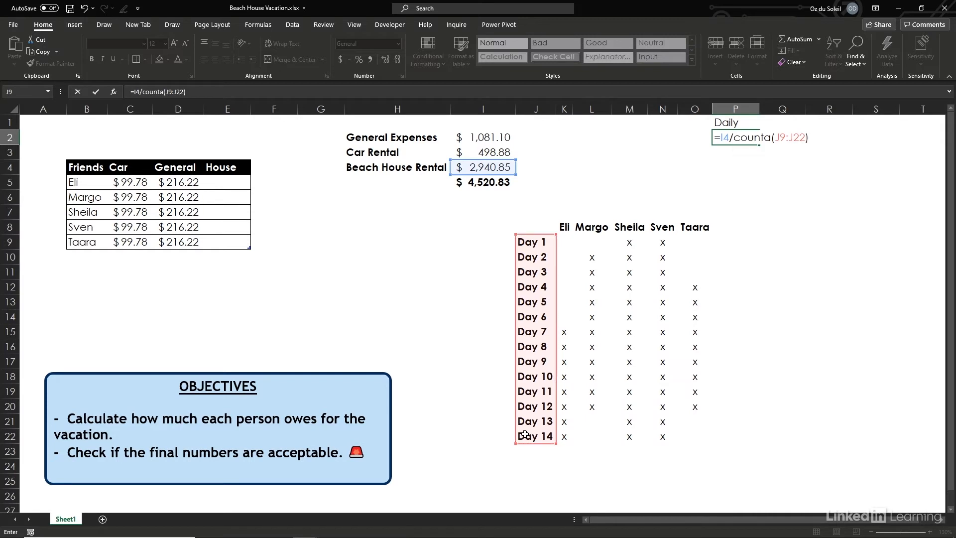
{"action": "key", "text": "Enter"}
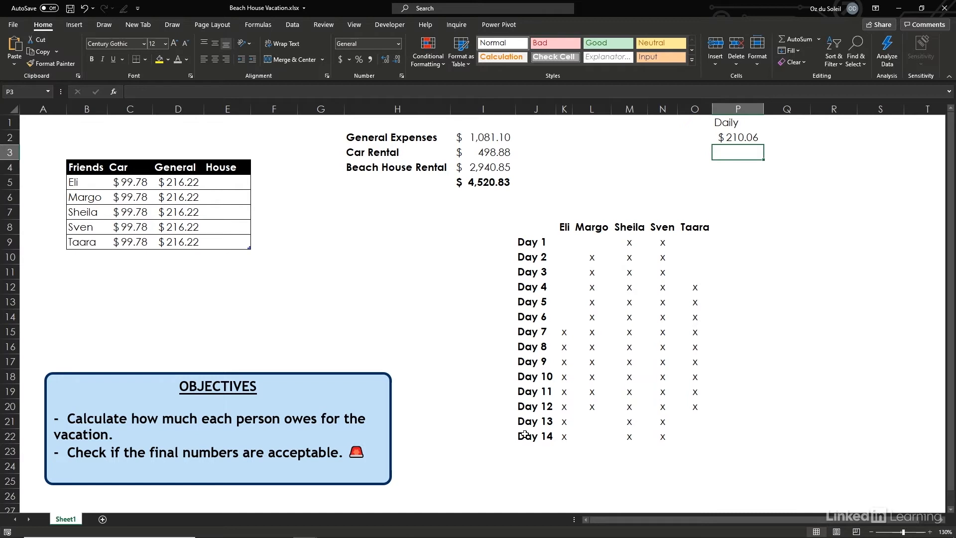
{"action": "left_click", "coordinate": [738, 227]}
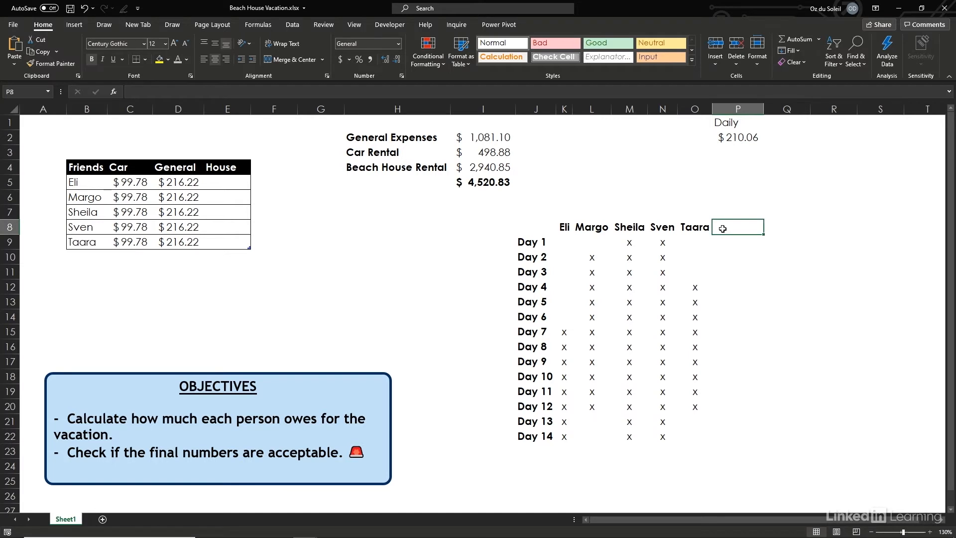
Add a Per Person heading and compute Day 1 as =$P$2/COUNTA(K9:O9), $105.03.
{"action": "type", "text": "Per Person"}
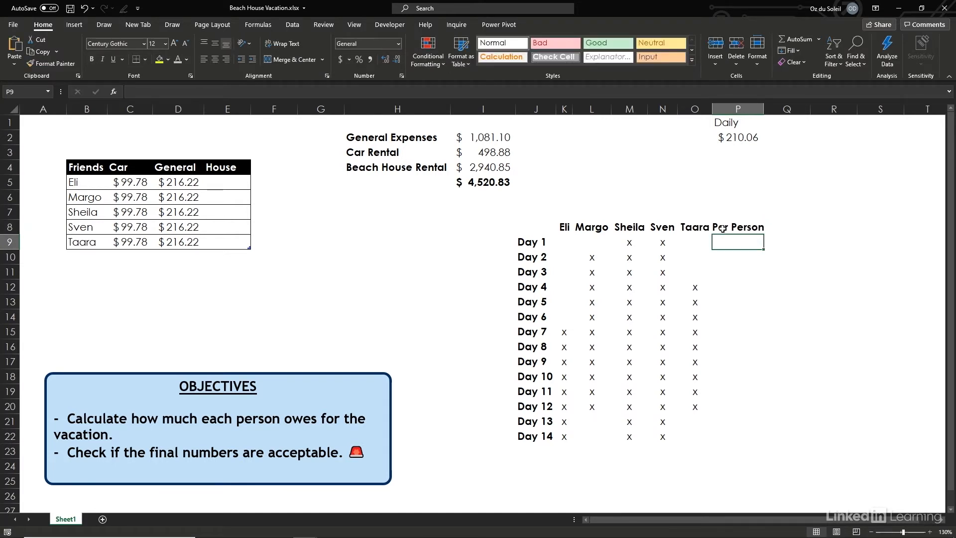
{"action": "type", "text": "="}
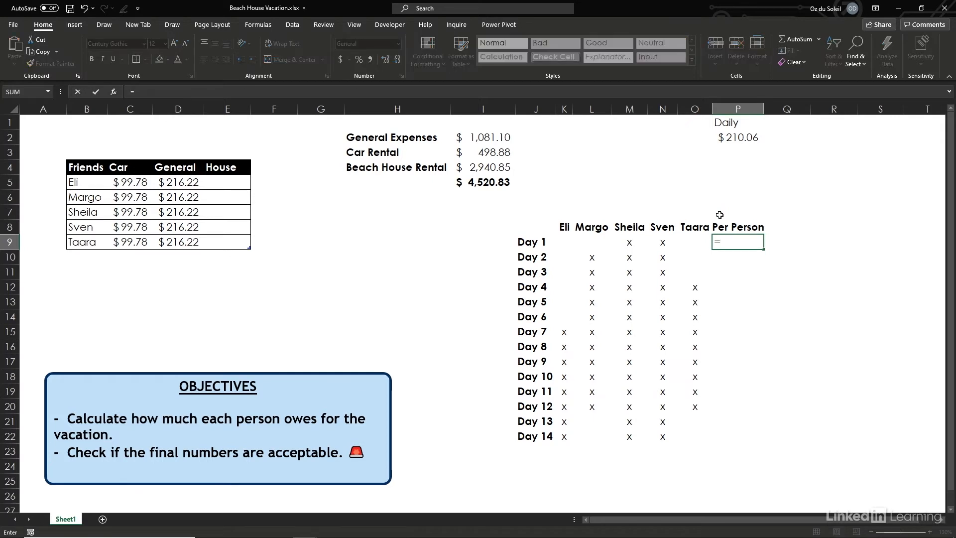
{"action": "left_click", "coordinate": [737, 136]}
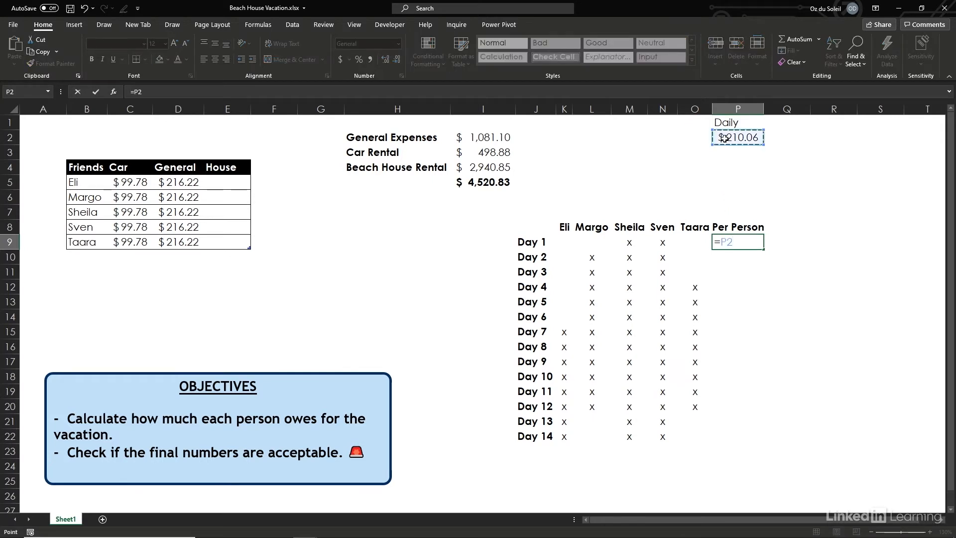
{"action": "key", "text": "F4"}
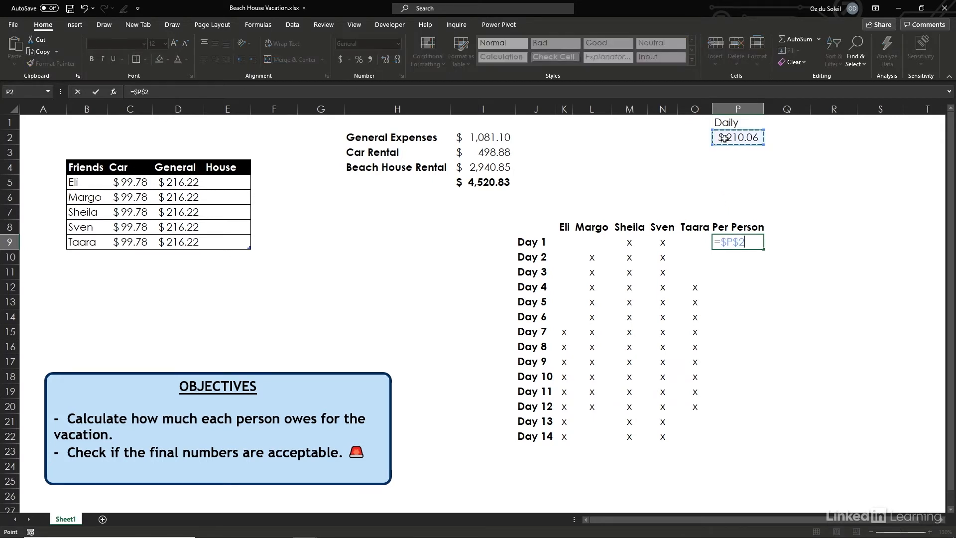
{"action": "type", "text": "/"}
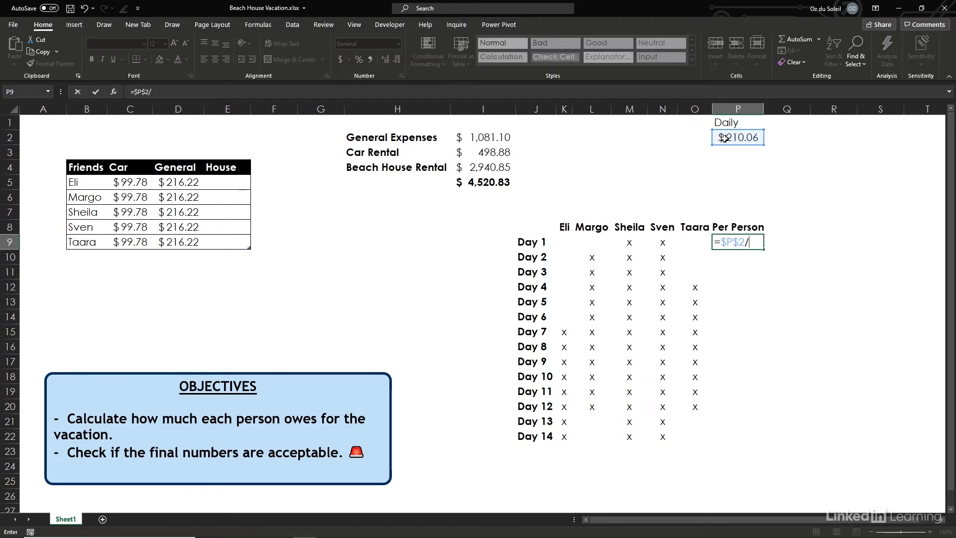
{"action": "type", "text": "counta"}
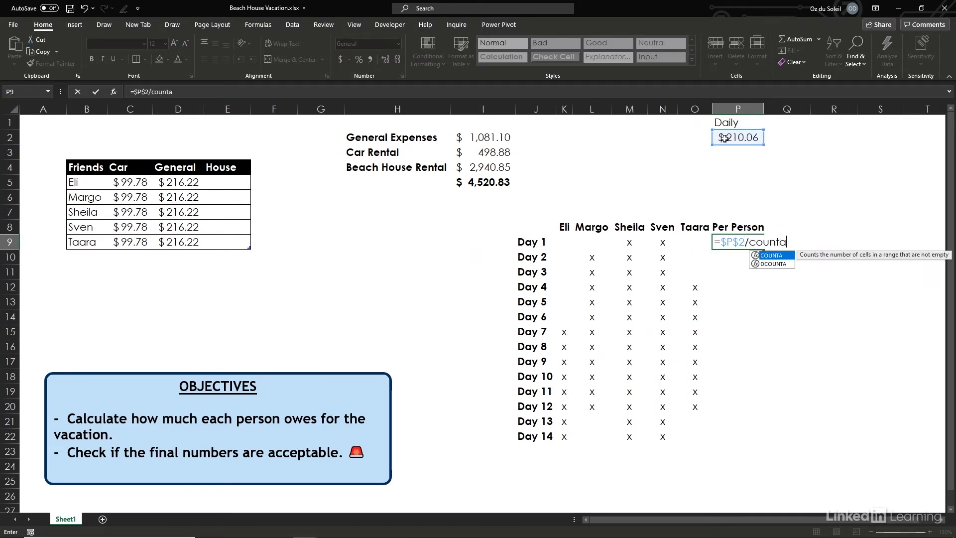
{"action": "type", "text": "("}
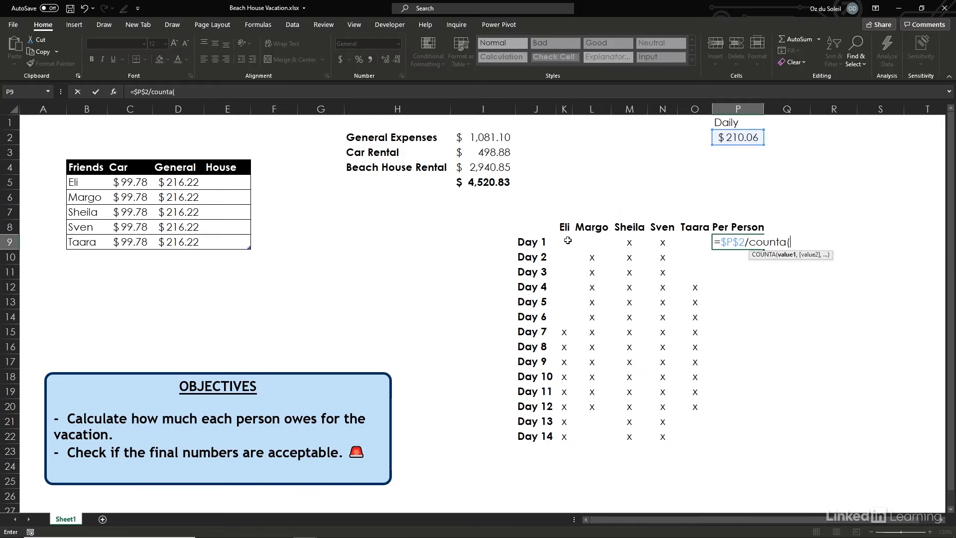
{"action": "left_click_drag", "start_coordinate": [563, 241], "coordinate": [694, 241]}
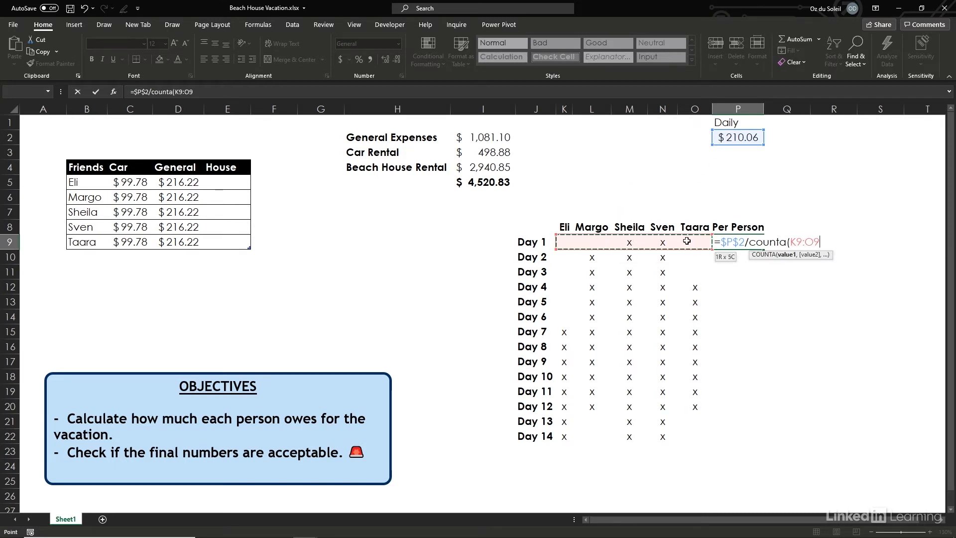
{"action": "key", "text": "Enter"}
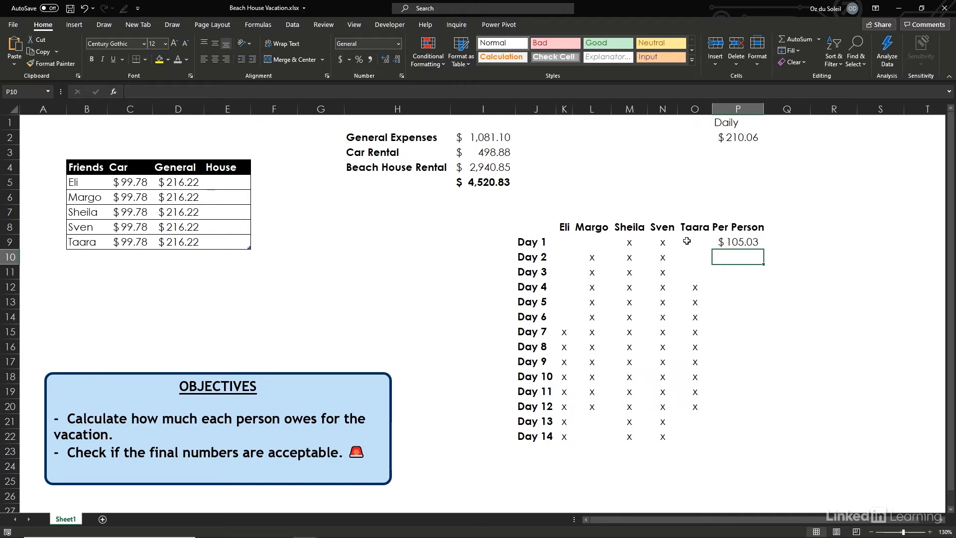
{"action": "mouse_move", "coordinate": [727, 243]}
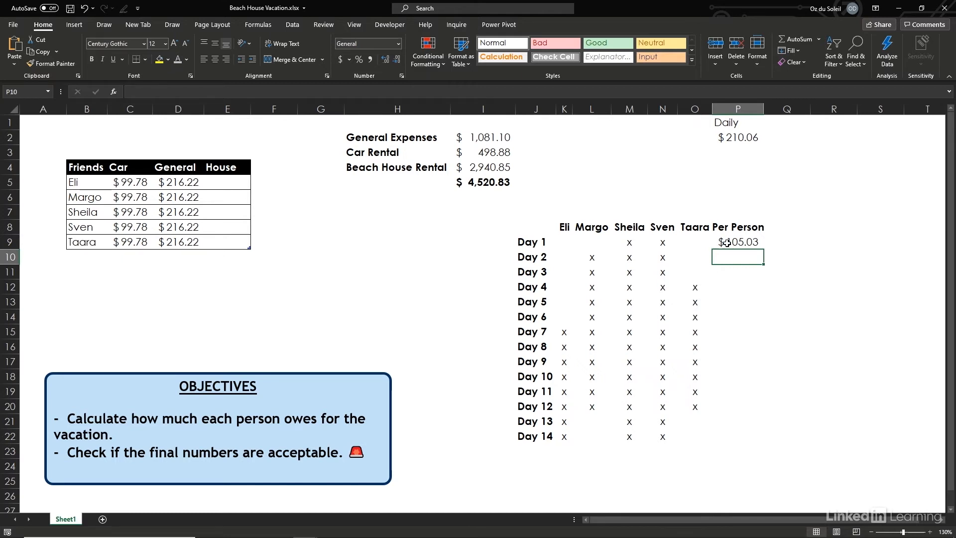
Copy the per person formula down through Day 14, ending at $42.01.
{"action": "left_click", "coordinate": [737, 242]}
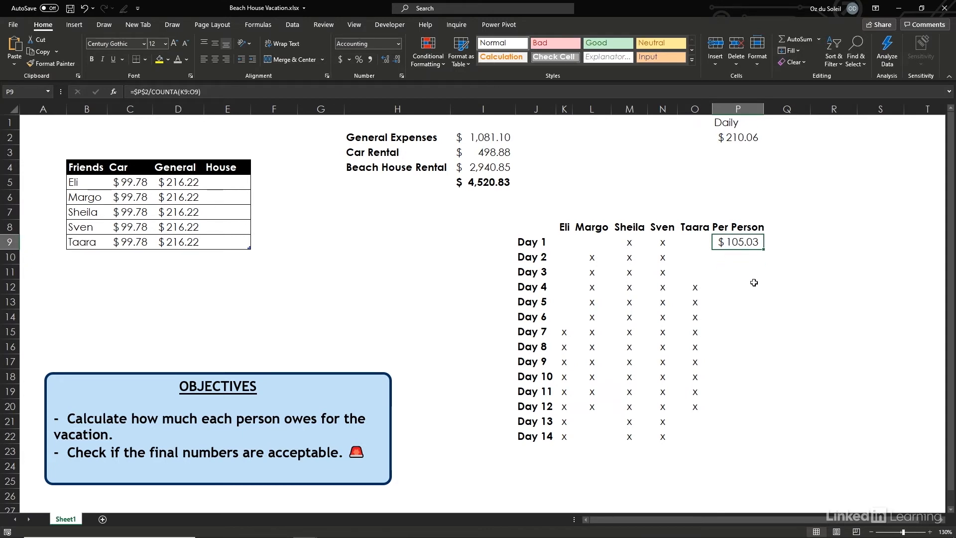
{"action": "left_click_drag", "start_coordinate": [737, 241], "coordinate": [737, 436]}
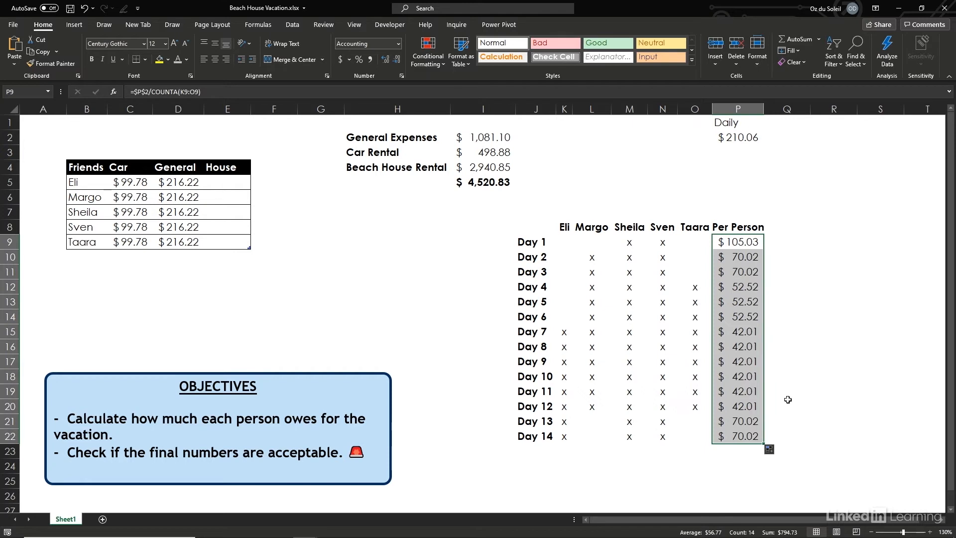
{"action": "left_click", "coordinate": [629, 347]}
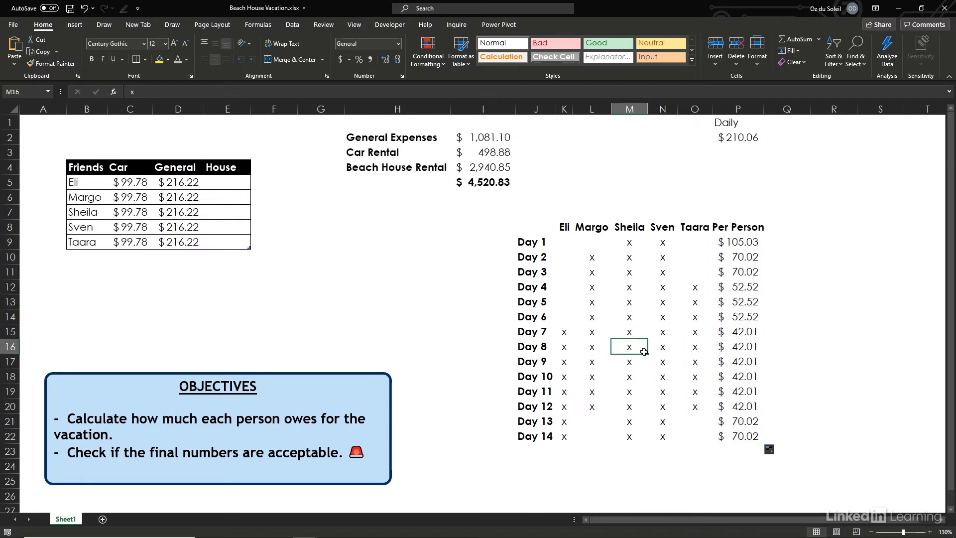
Load the attendance grid into Power Query via Get Data from Table/Range with headers.
{"action": "right_click", "coordinate": [630, 347]}
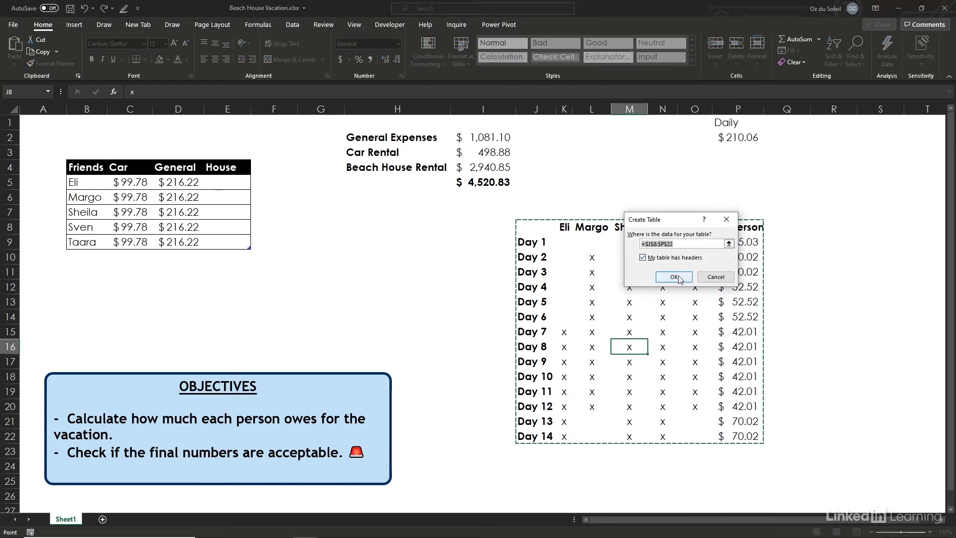
{"action": "left_click", "coordinate": [673, 277]}
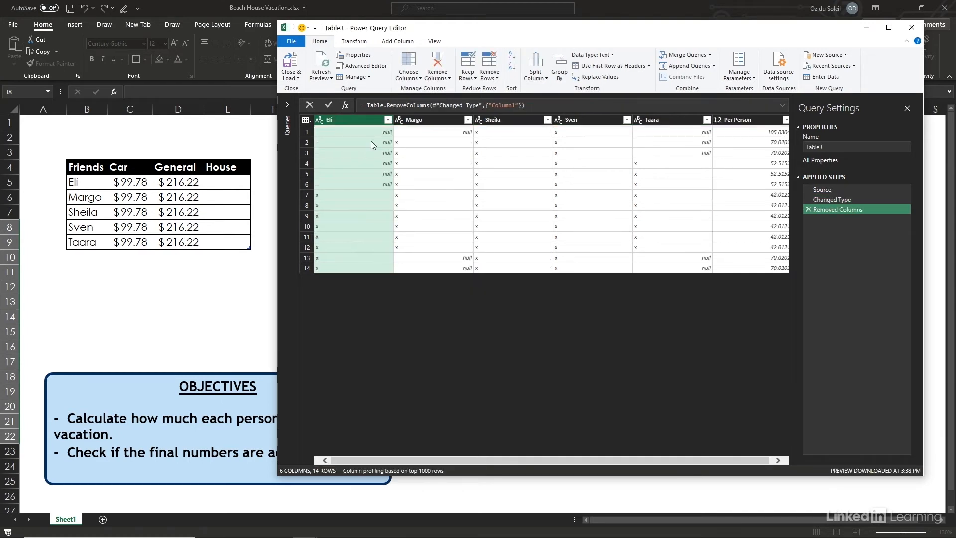
{"action": "mouse_move", "coordinate": [530, 135]}
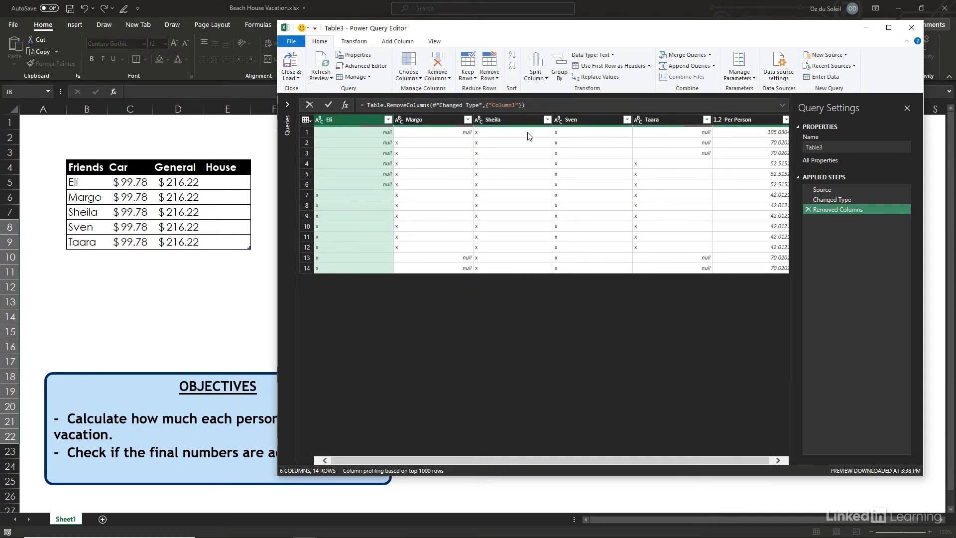
Move Per Person to the beginning and unpivot the other friend columns into Attribute/Value.
{"action": "right_click", "coordinate": [735, 120]}
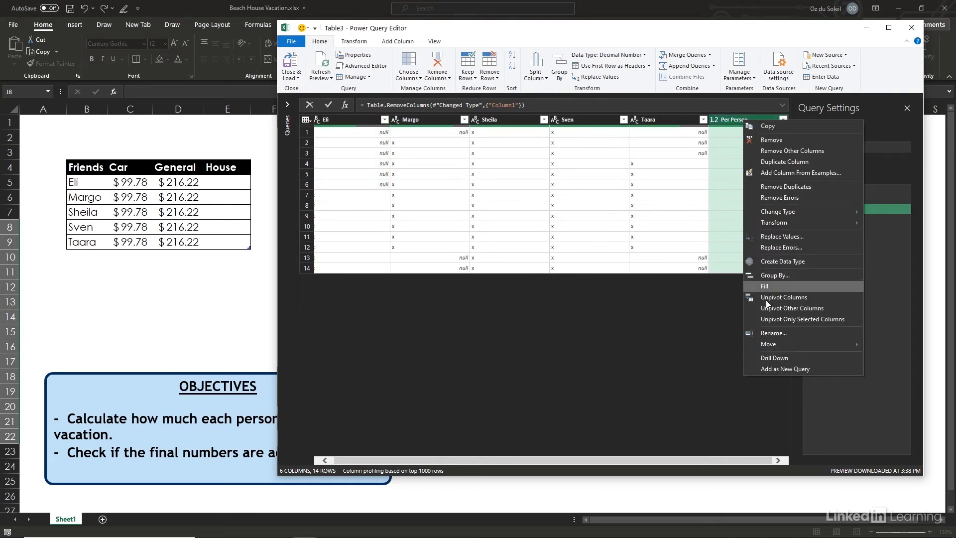
{"action": "mouse_move", "coordinate": [768, 343]}
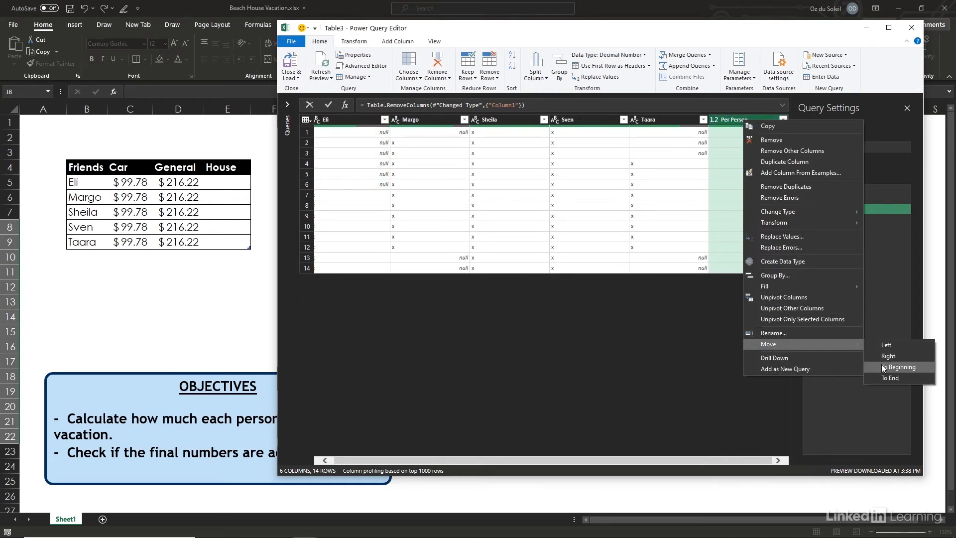
{"action": "left_click", "coordinate": [901, 367]}
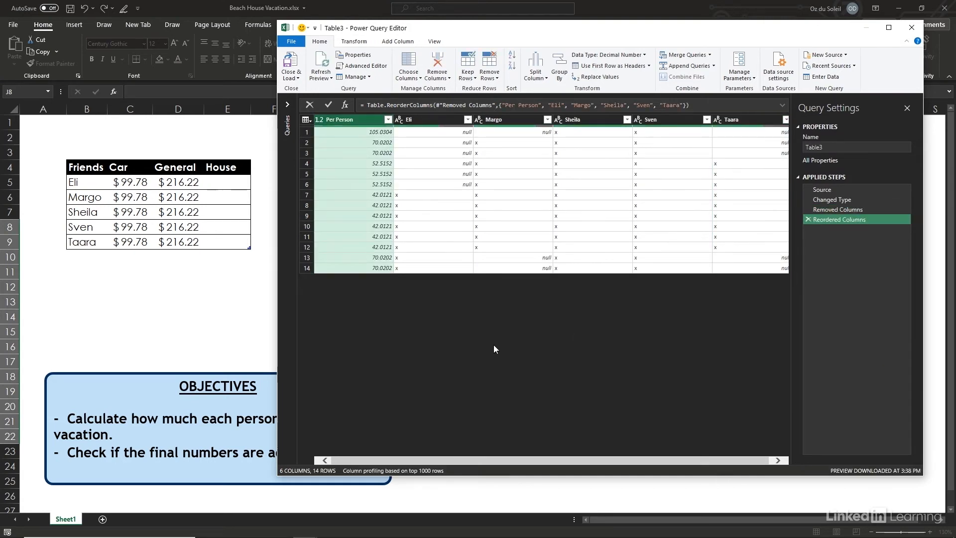
{"action": "mouse_move", "coordinate": [356, 127]}
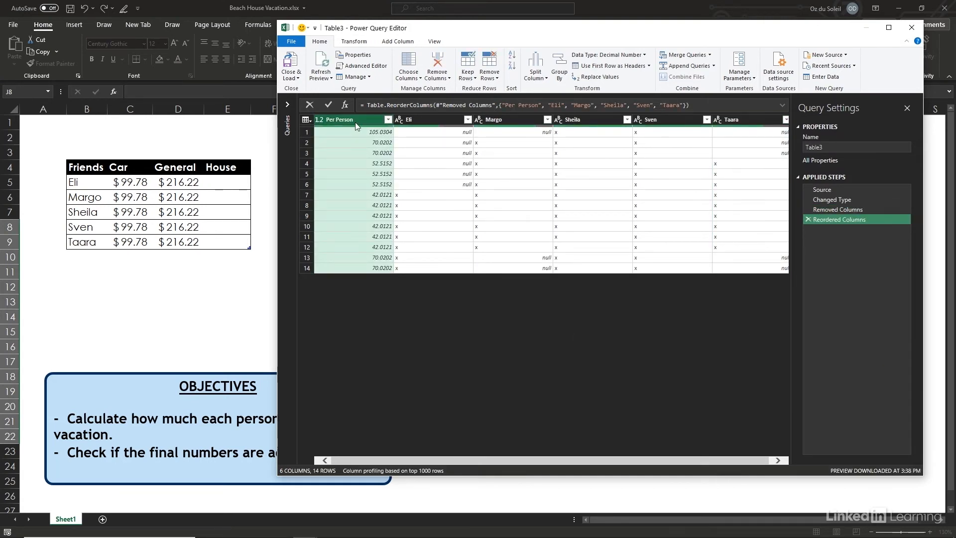
{"action": "right_click", "coordinate": [339, 119]}
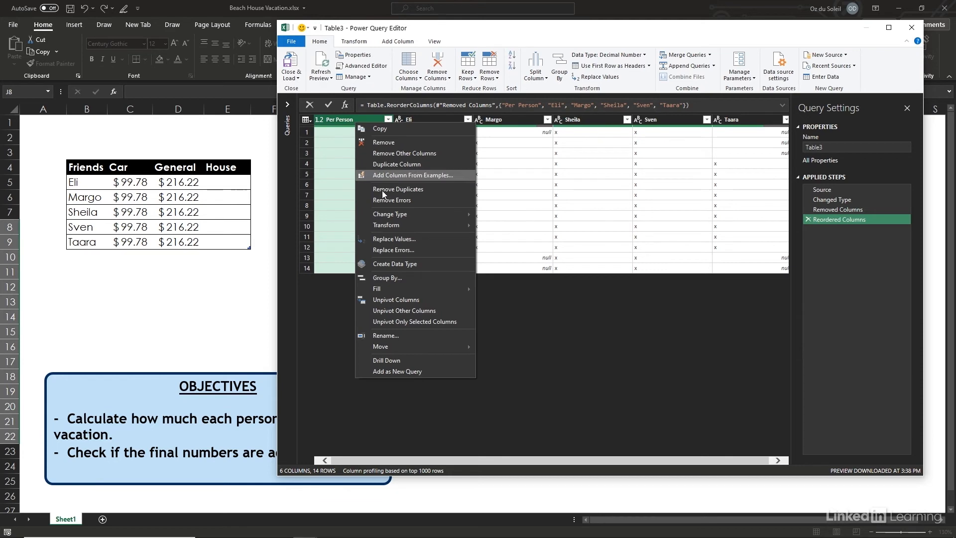
{"action": "left_click", "coordinate": [404, 310]}
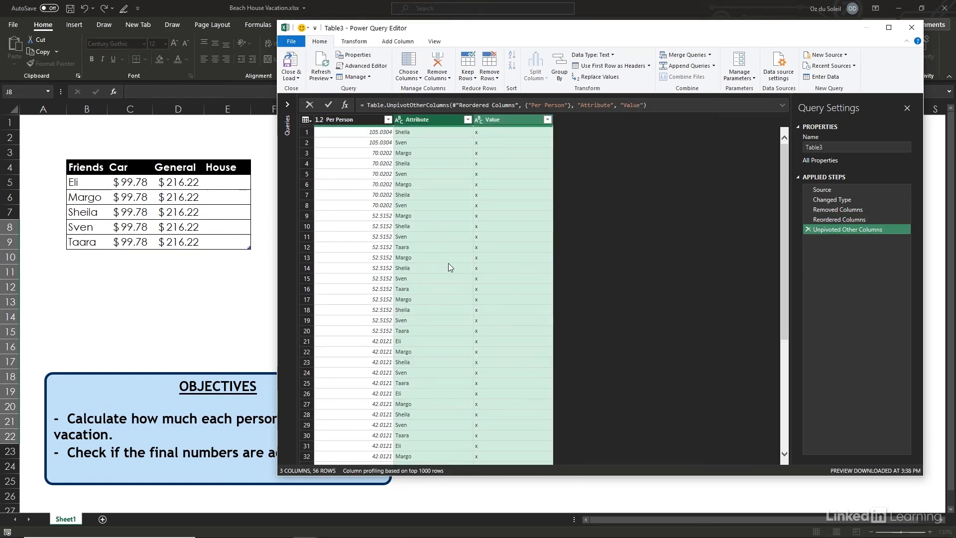
Group by Attribute summing Per Person: Sheila and Sven 794.73, Margo 549.66, Taara 409.62, Eli 392.11.
{"action": "left_click", "coordinate": [402, 268]}
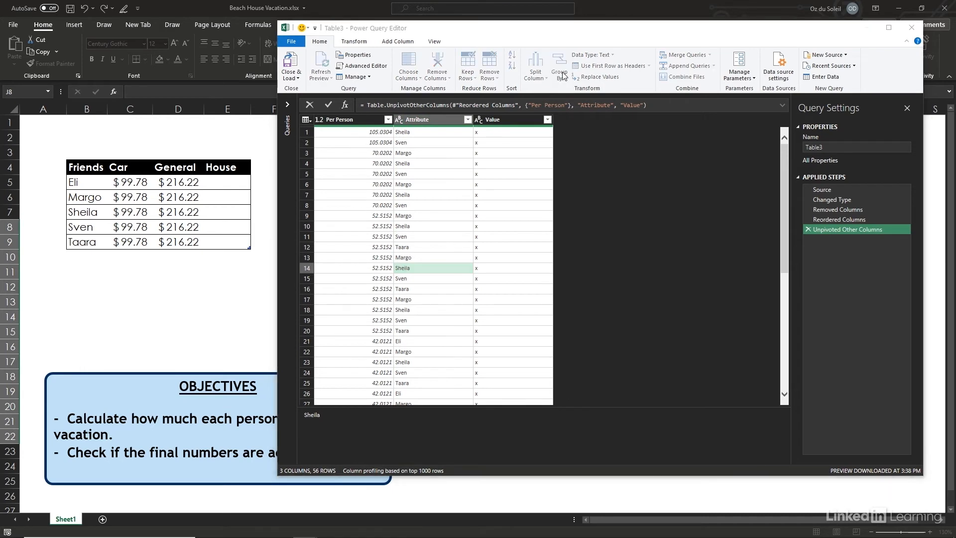
{"action": "left_click", "coordinate": [558, 64]}
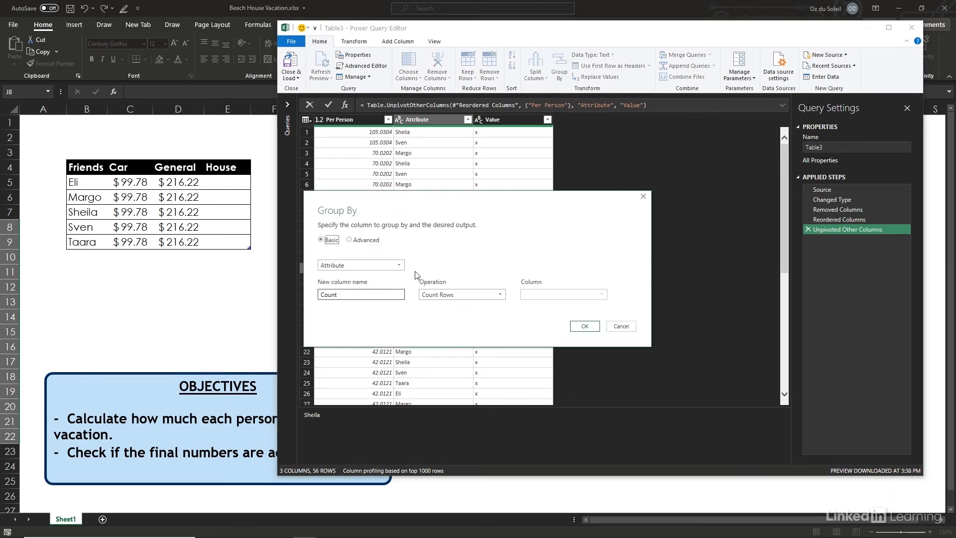
{"action": "mouse_move", "coordinate": [410, 276]}
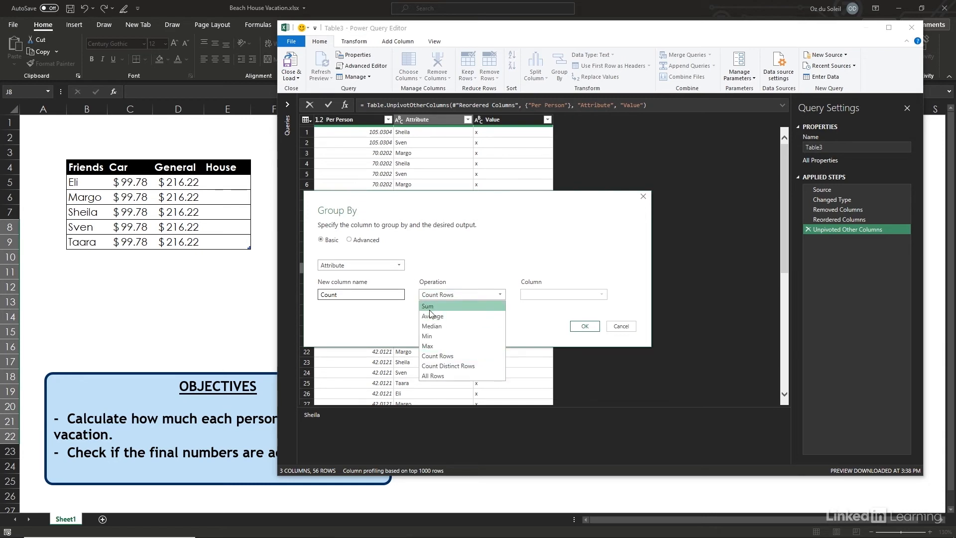
{"action": "left_click", "coordinate": [428, 305]}
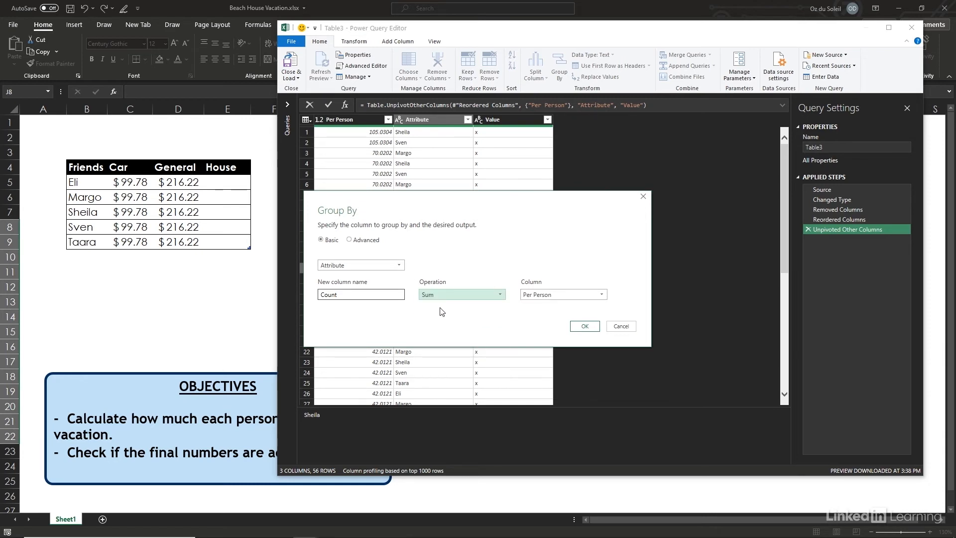
{"action": "mouse_move", "coordinate": [582, 337]}
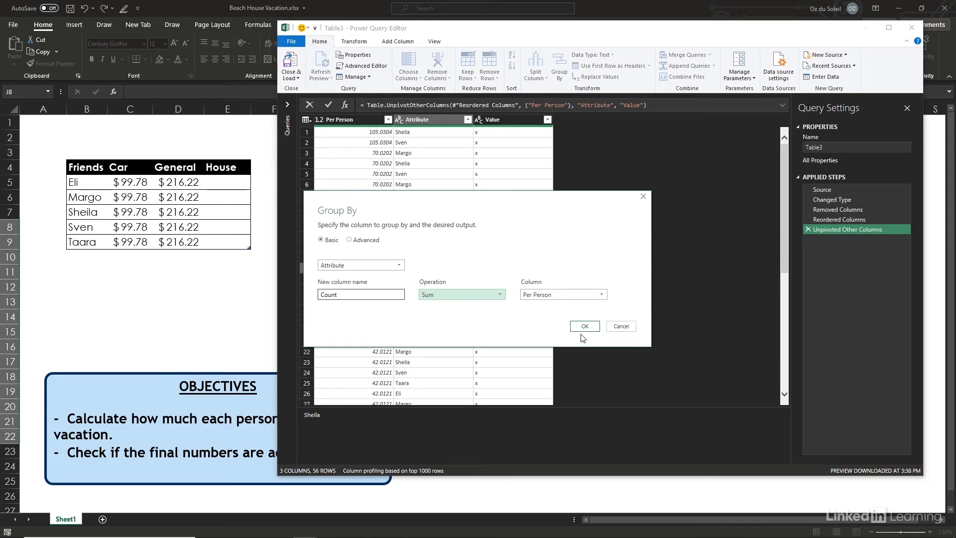
{"action": "left_click", "coordinate": [584, 326]}
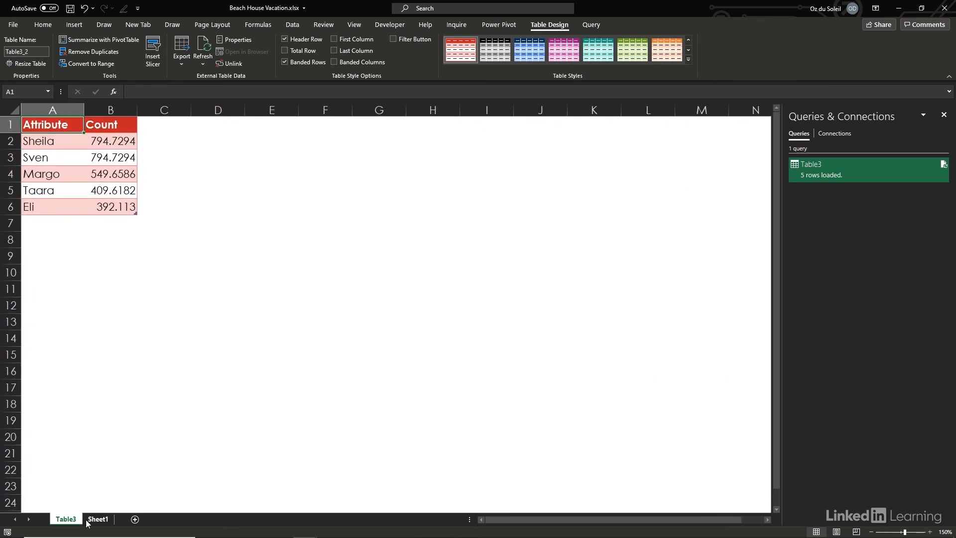
{"action": "left_click", "coordinate": [98, 518]}
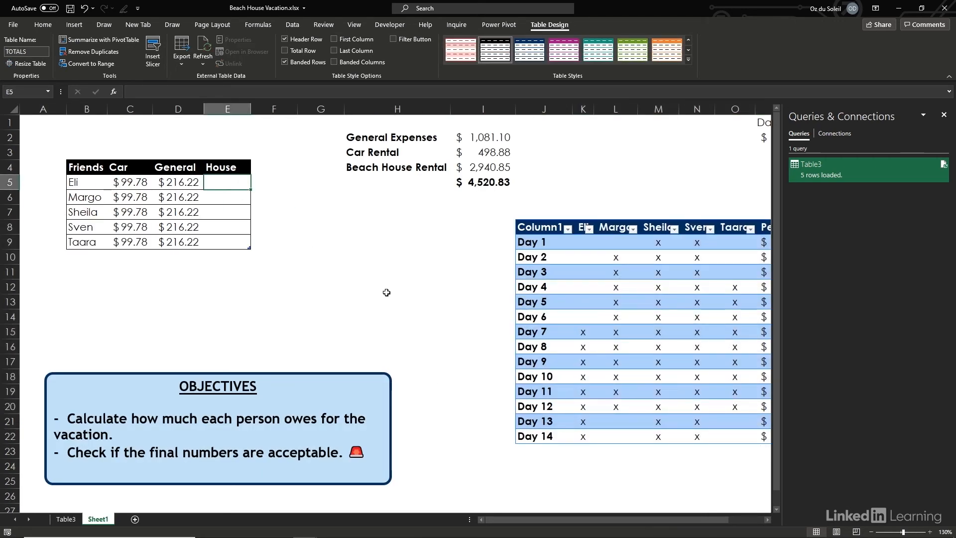
{"action": "type", "text": "=xl"}
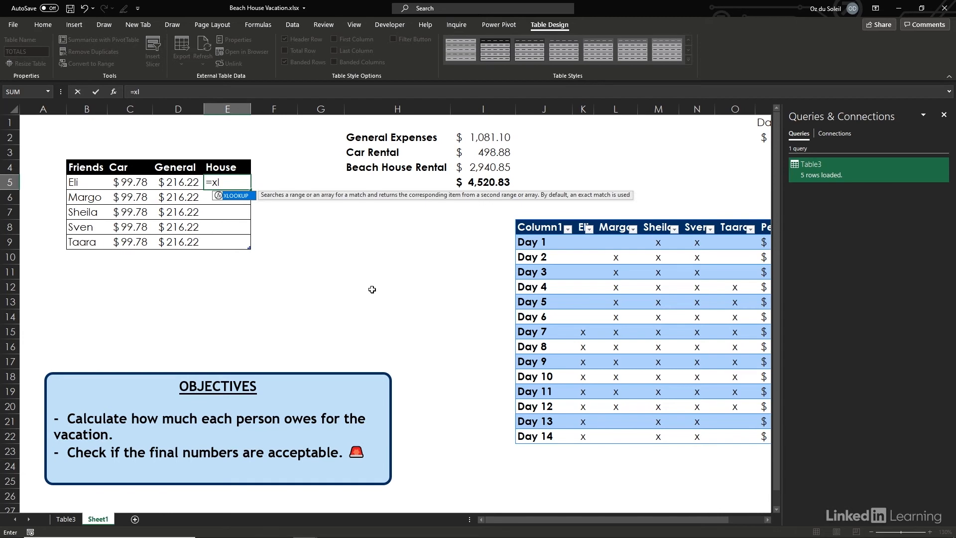
{"action": "type", "text": "XLOOKUP("}
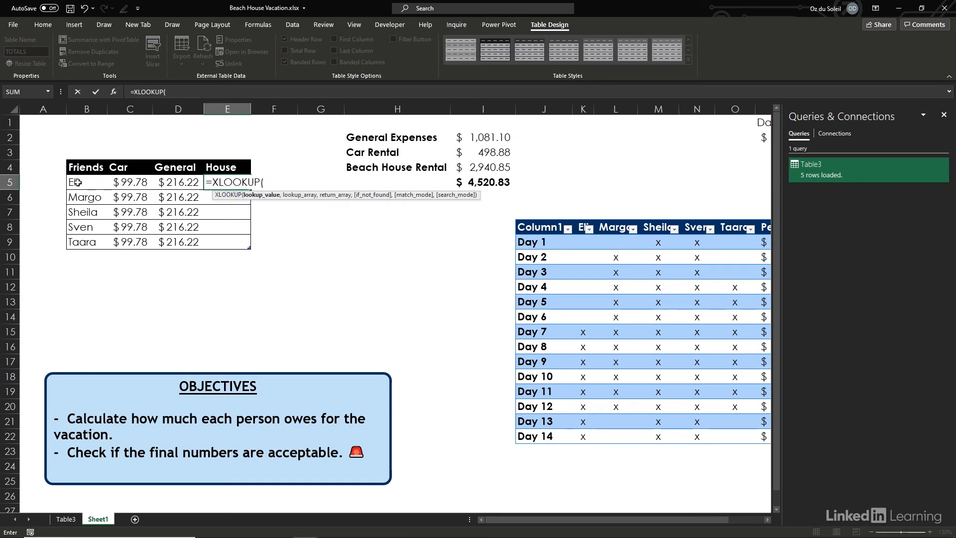
{"action": "left_click", "coordinate": [86, 181]}
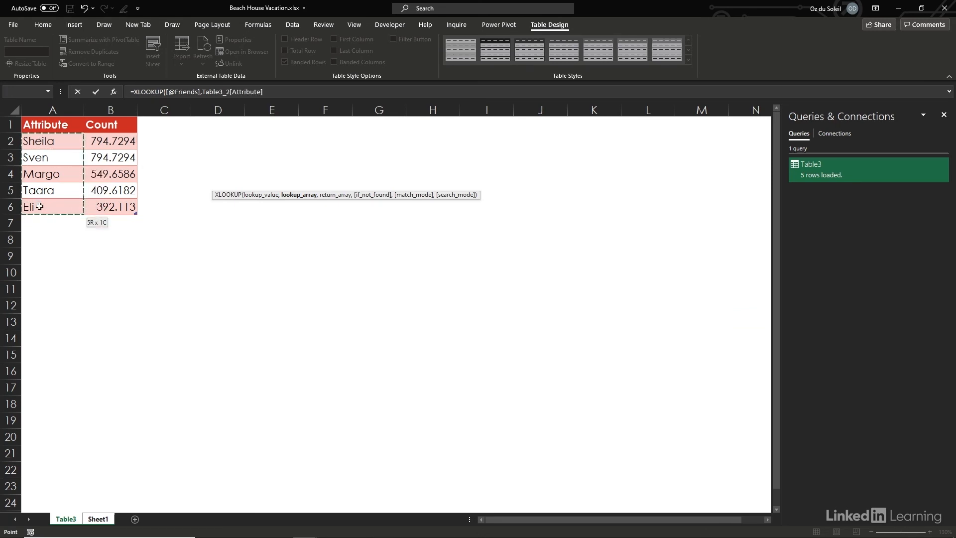
{"action": "type", "text": ",Table3_2[Count])"}
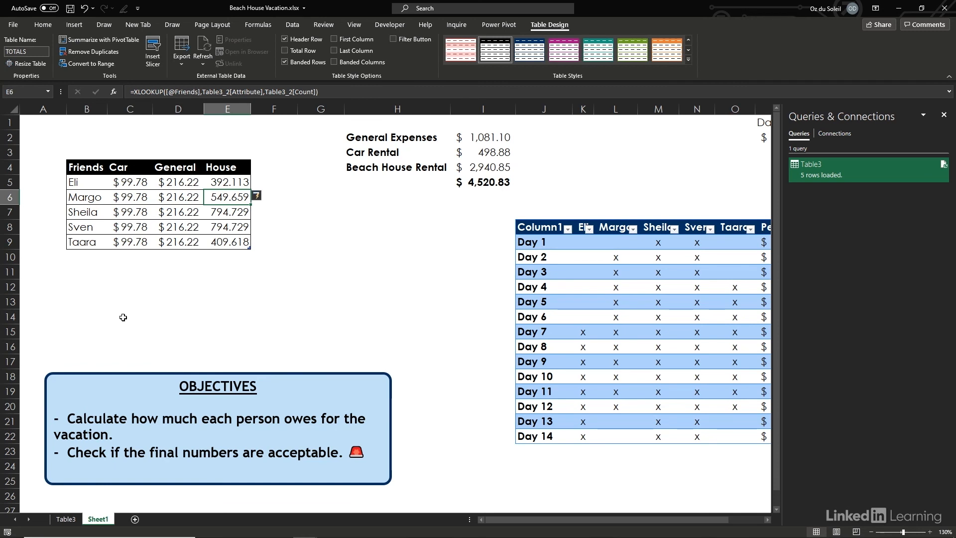
{"action": "left_click", "coordinate": [273, 167]}
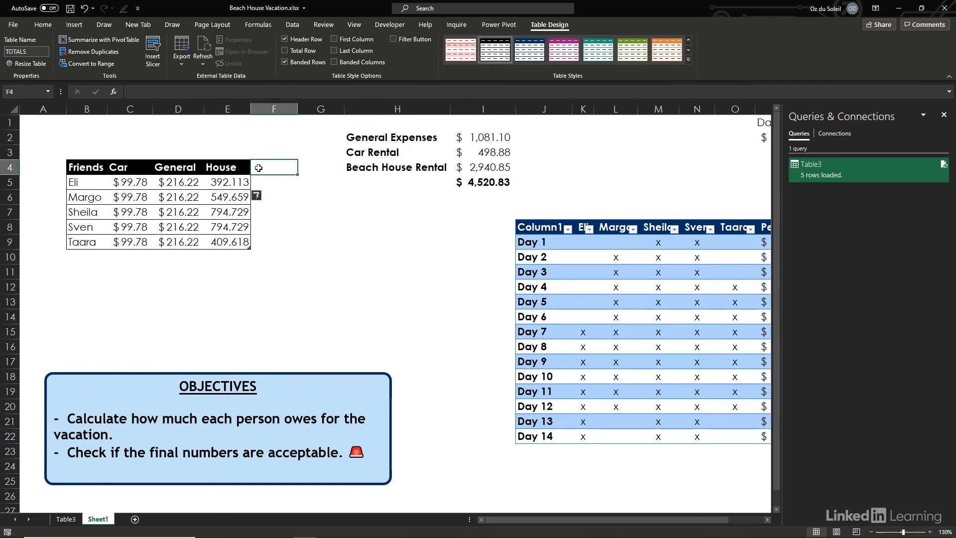
Add a TOTAL column =SUM(TOTALS[@[Car]:[House]]) giving Eli $708.11 through Sheila $1,110.73.
{"action": "type", "text": "TOTAL"}
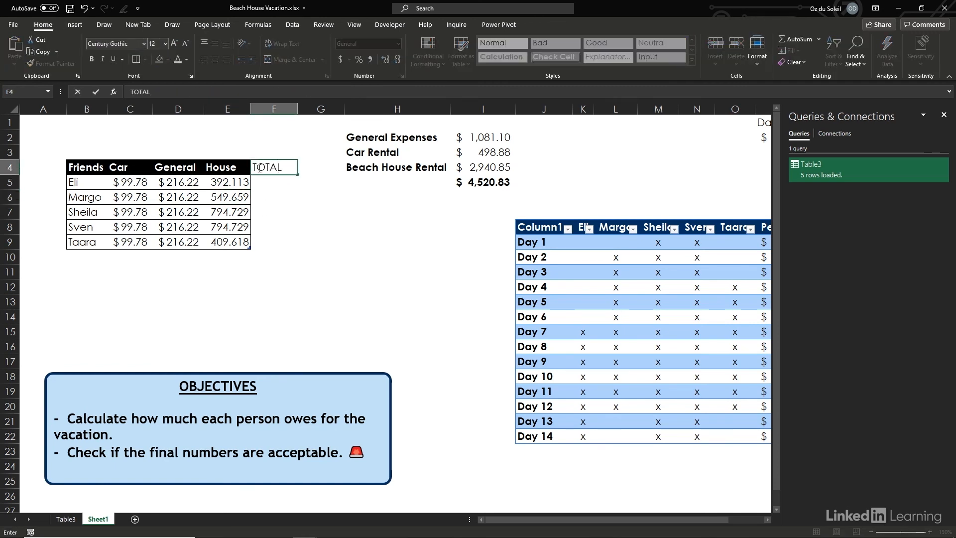
{"action": "type", "text": "=sum("}
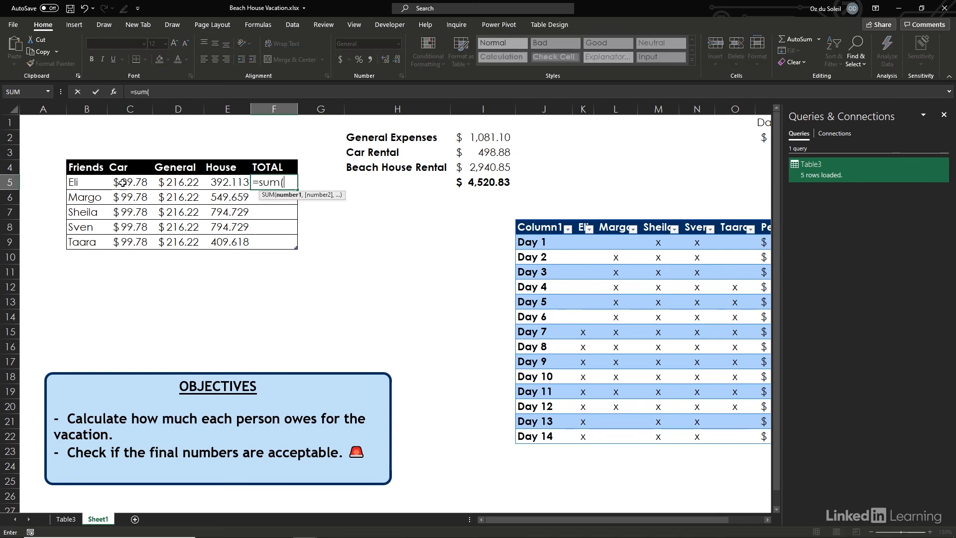
{"action": "key", "text": "Enter"}
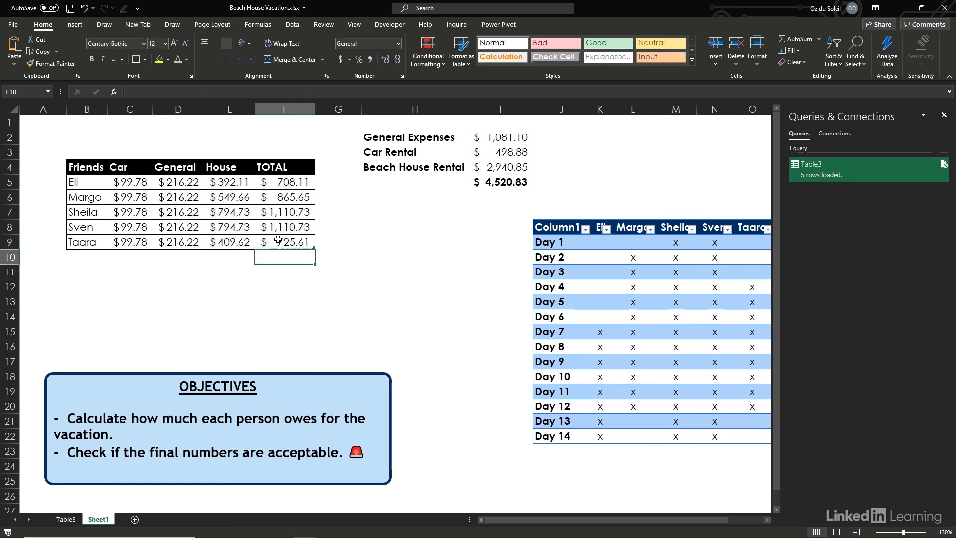
{"action": "left_click", "coordinate": [284, 241]}
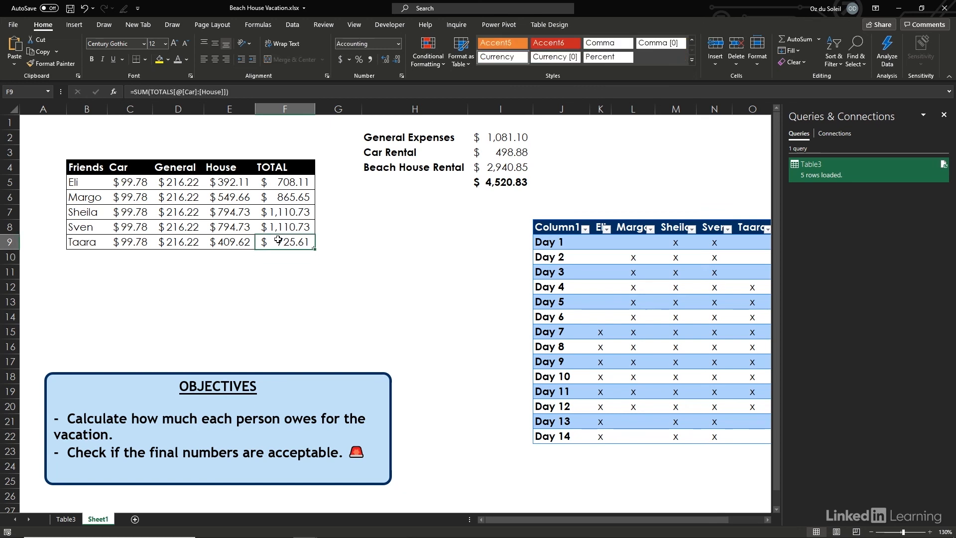
{"action": "left_click", "coordinate": [549, 24]}
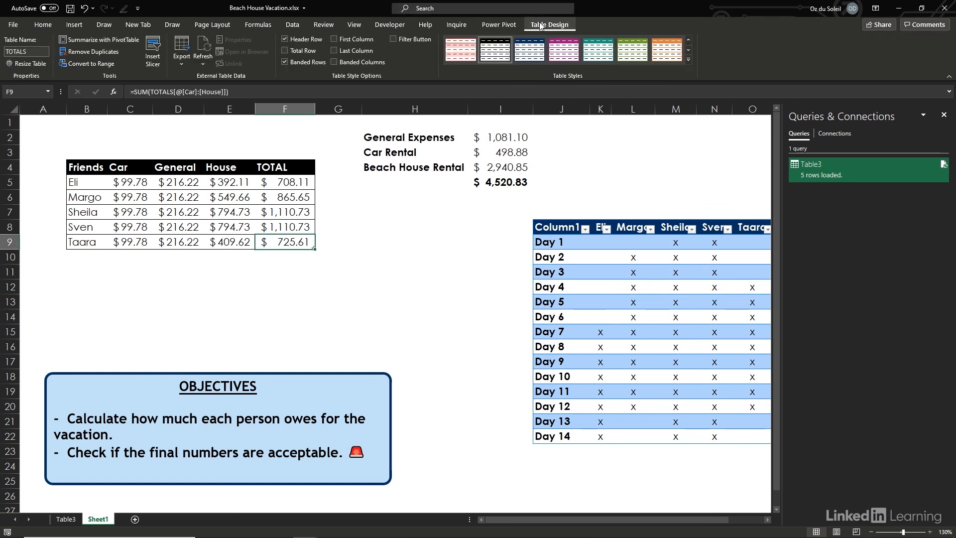